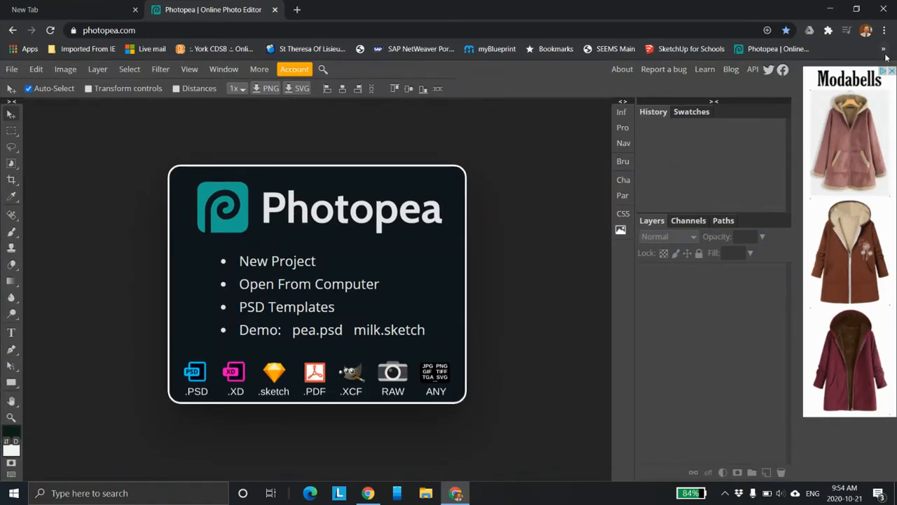
pyautogui.moveTo(883, 48)
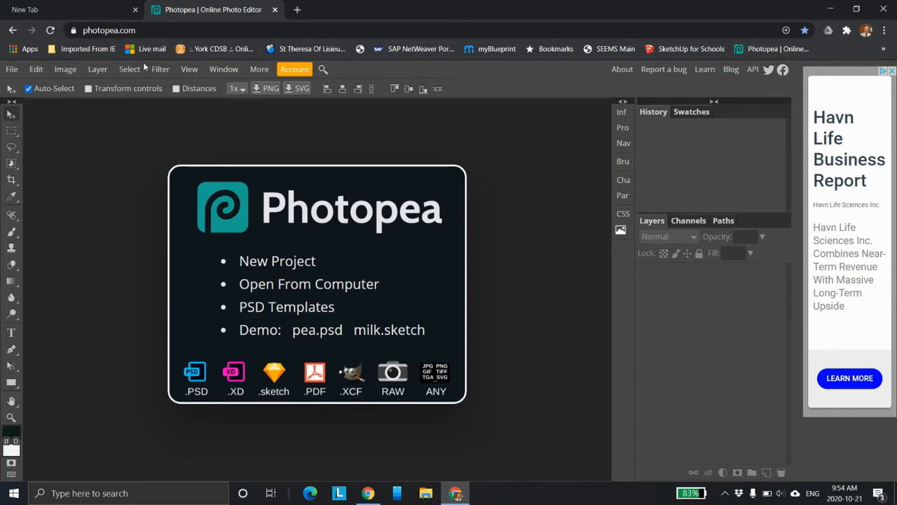
# Create a new blank 1280×720 project with a white background.
pyautogui.click(12, 69)
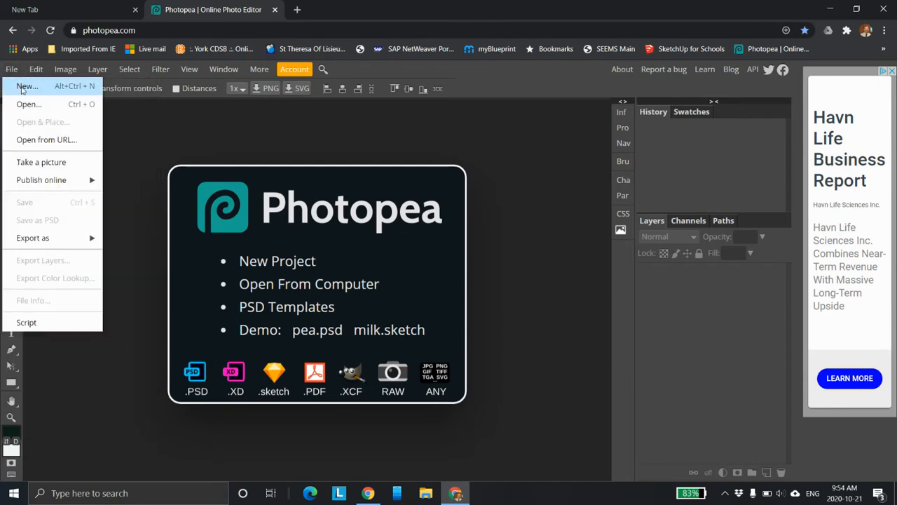
pyautogui.click(27, 86)
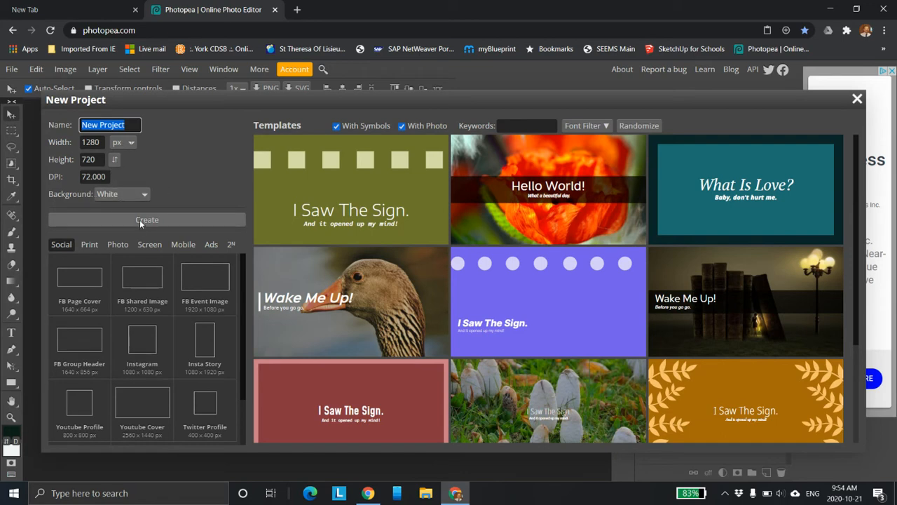
pyautogui.click(148, 220)
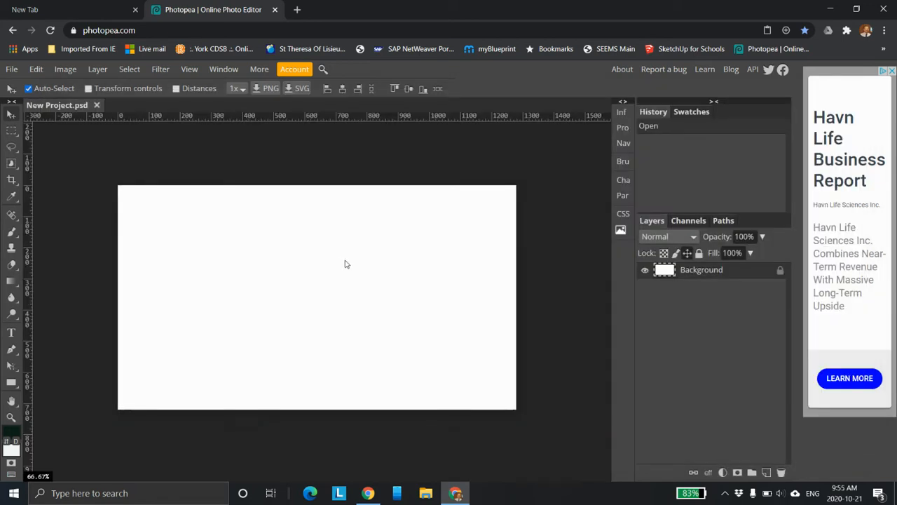
pyautogui.moveTo(339, 251)
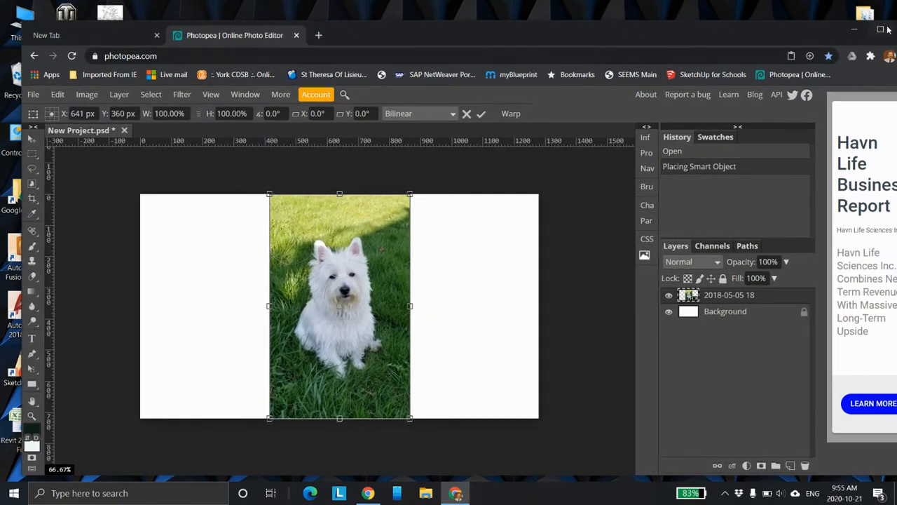
# Enlarge the terrier photo to about 142% so it spans the canvas height.
pyautogui.click(881, 30)
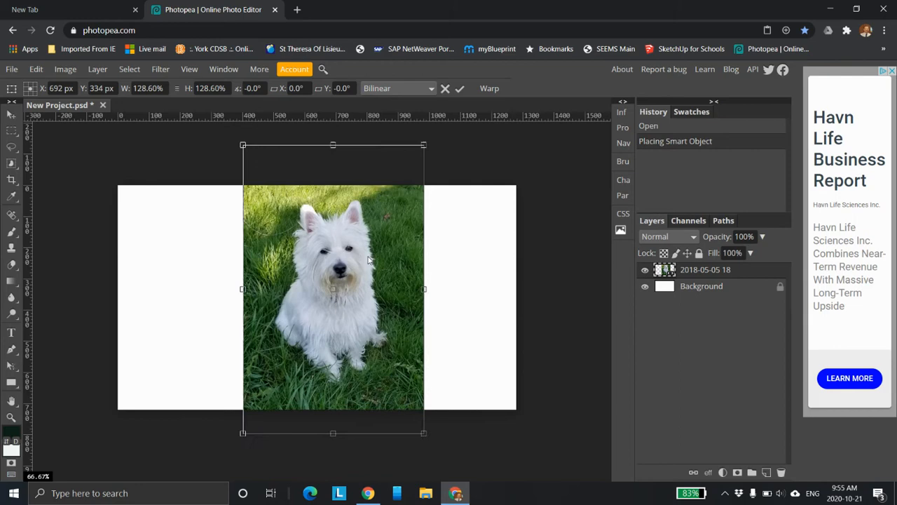
pyautogui.moveTo(333, 287); pyautogui.dragTo(328, 307)
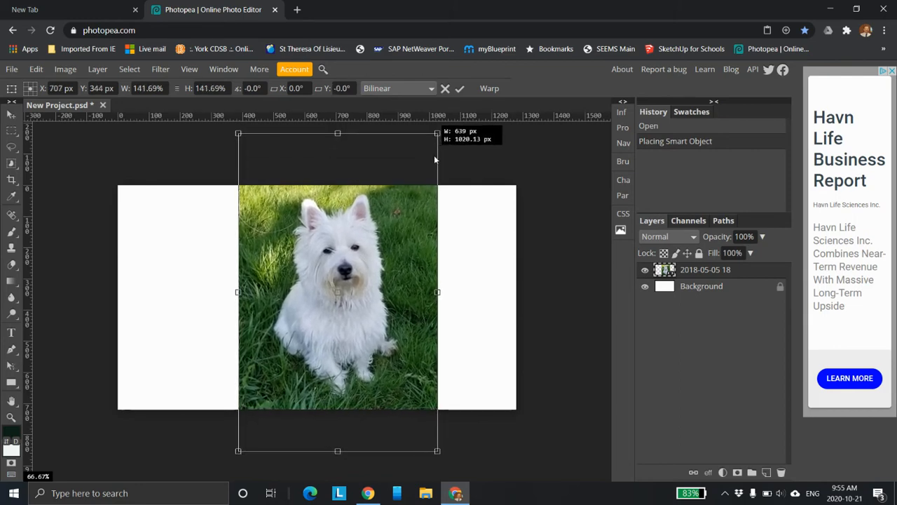
pyautogui.moveTo(437, 131); pyautogui.dragTo(428, 138)
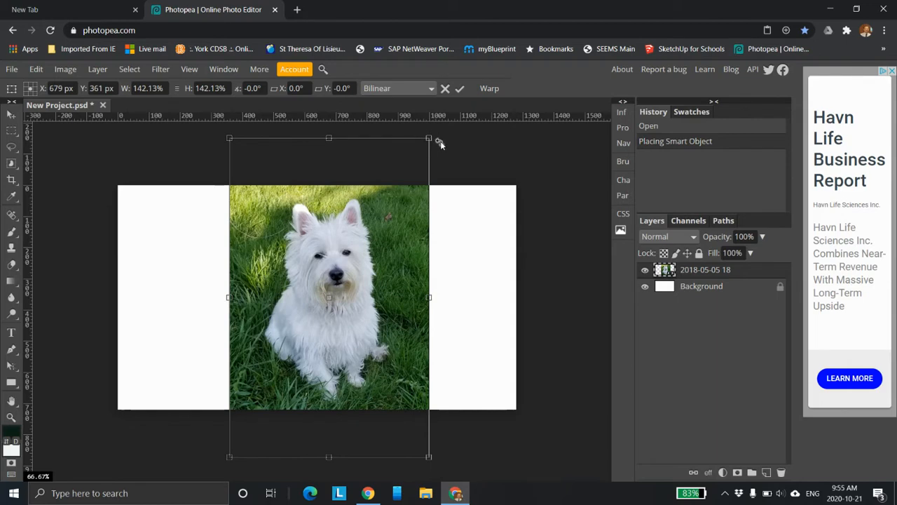
pyautogui.moveTo(428, 138); pyautogui.dragTo(431, 133)
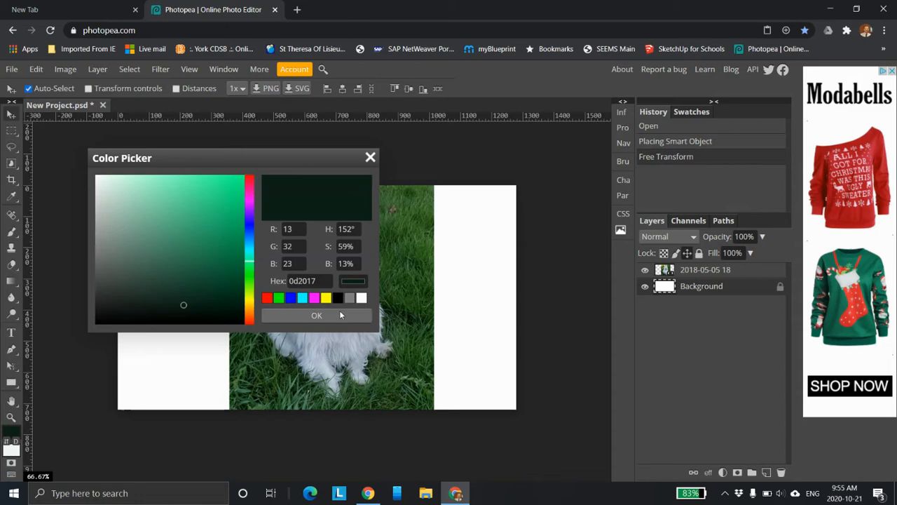
# Fill the white background around the terrier photo with dark green using Paint Bucket.
pyautogui.click(316, 315)
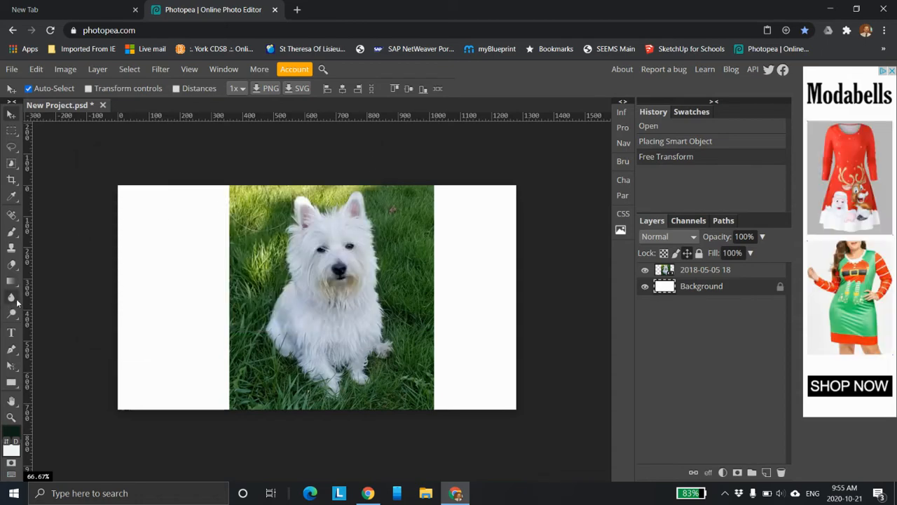
pyautogui.click(11, 278)
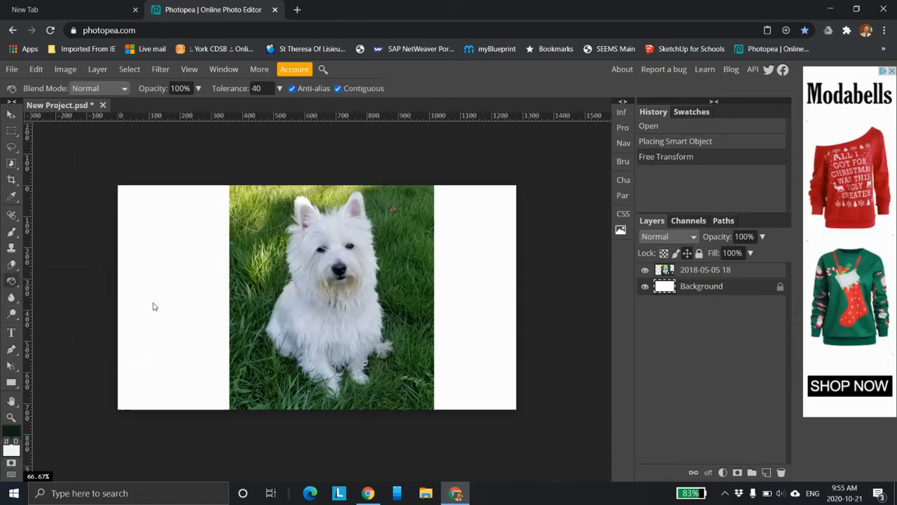
pyautogui.click(174, 297)
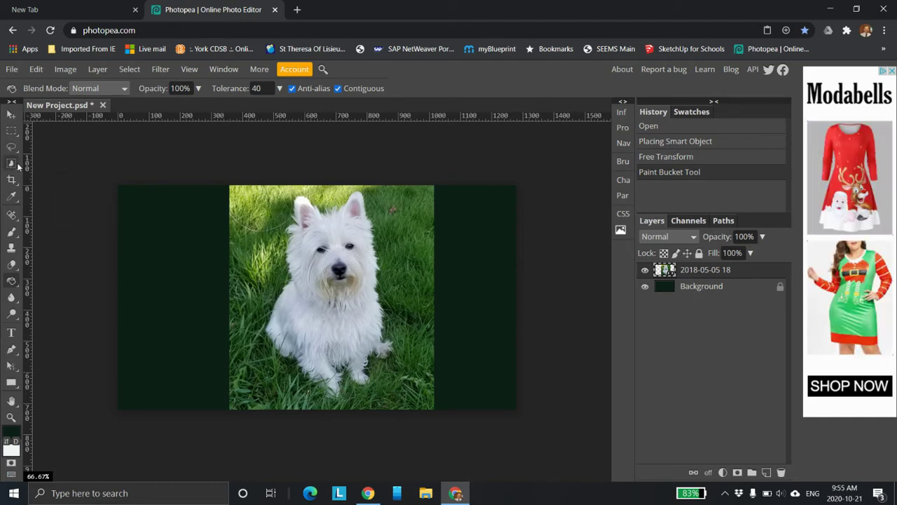
pyautogui.click(12, 165)
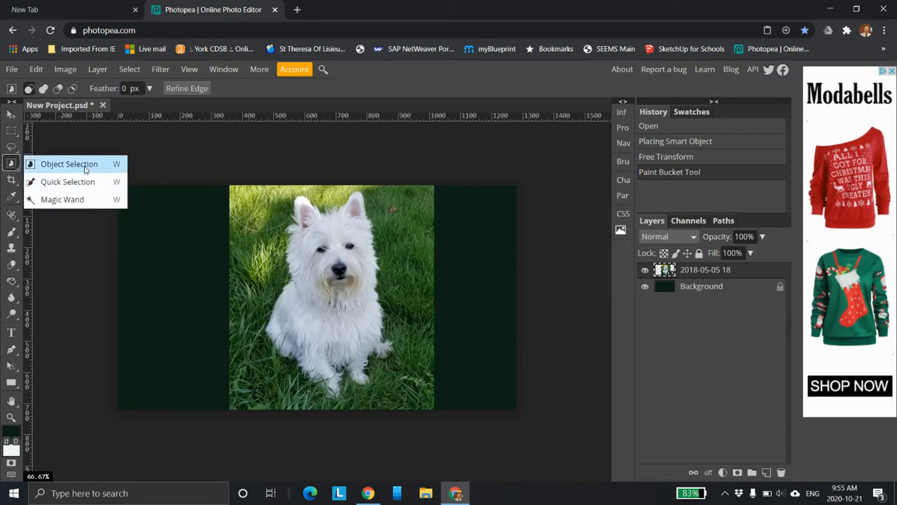
pyautogui.moveTo(68, 182)
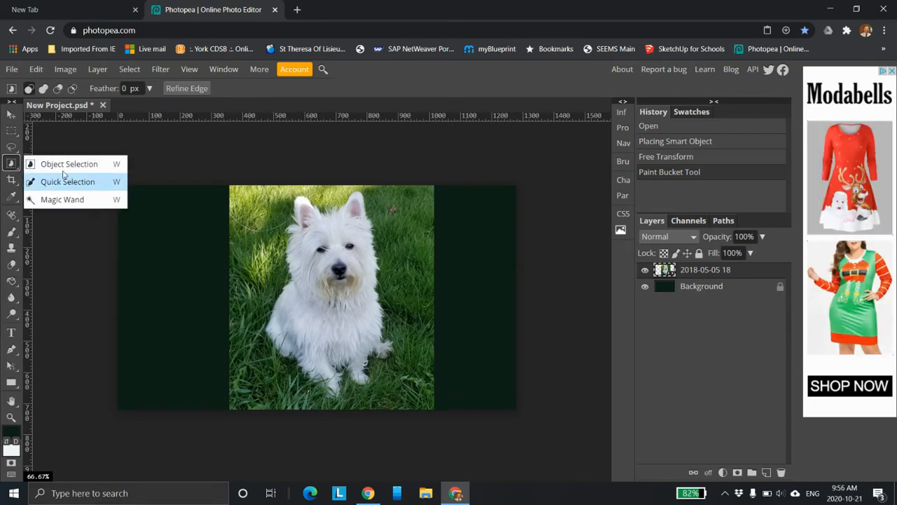
pyautogui.moveTo(69, 164)
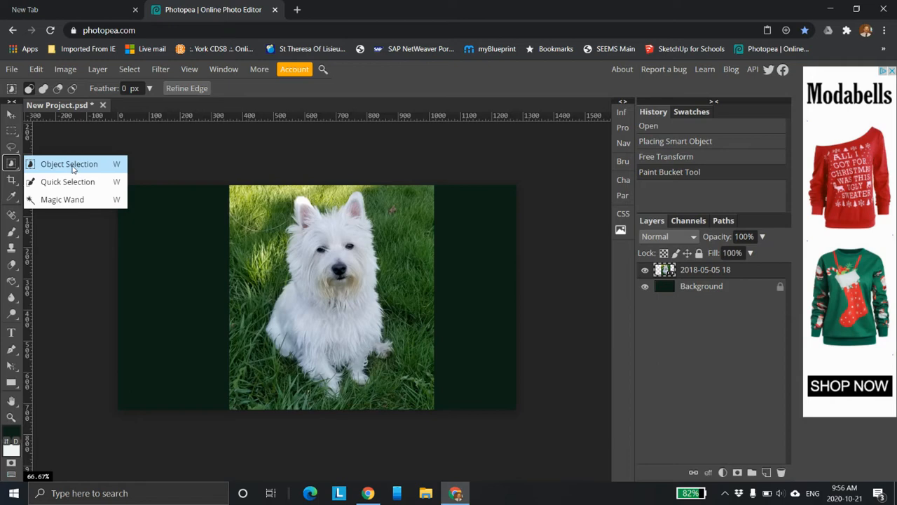
pyautogui.moveTo(68, 182)
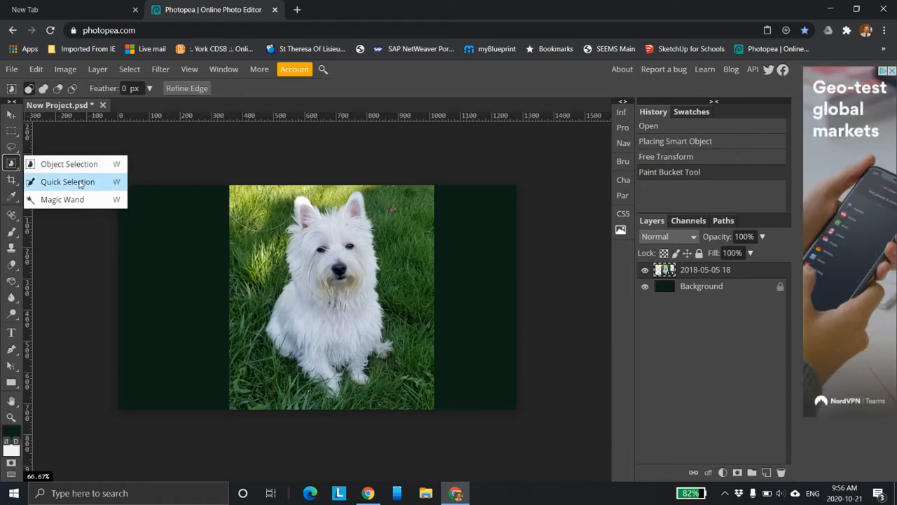
pyautogui.moveTo(88, 186)
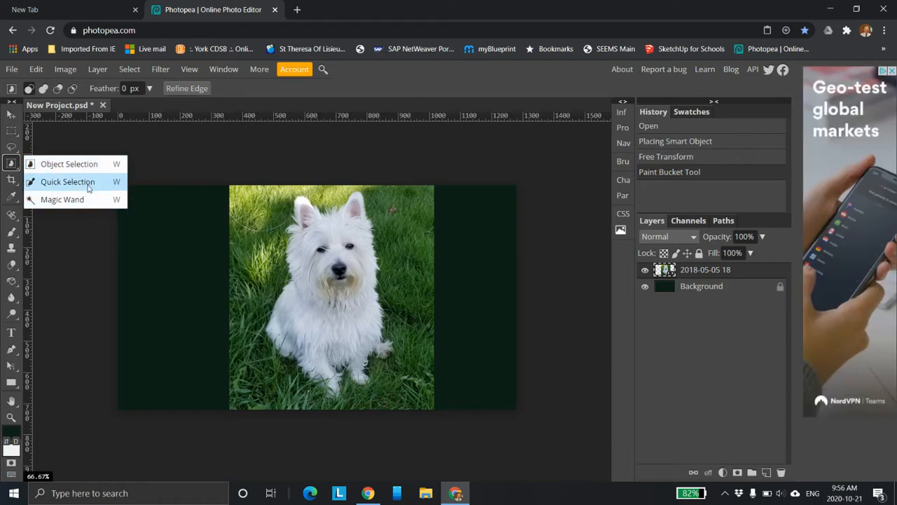
# Choose the Quick Selection tool from the selection tool group.
pyautogui.click(67, 181)
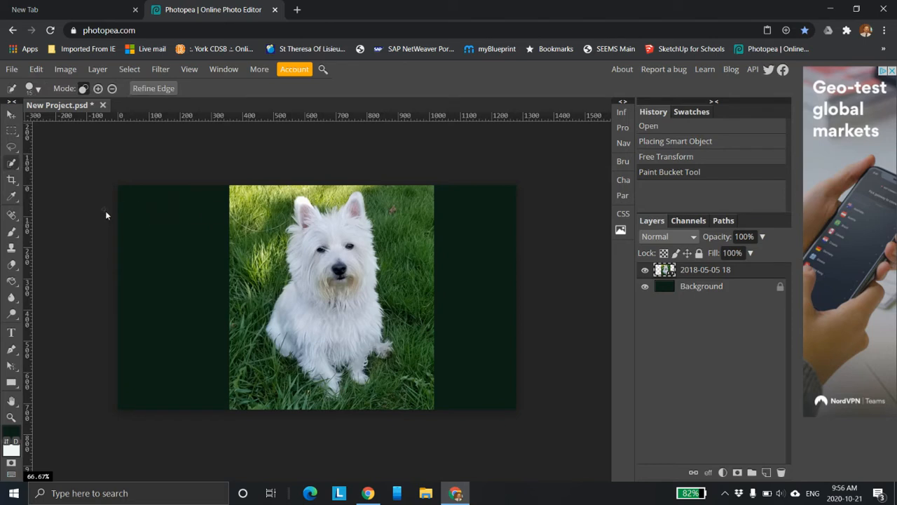
pyautogui.moveTo(298, 203)
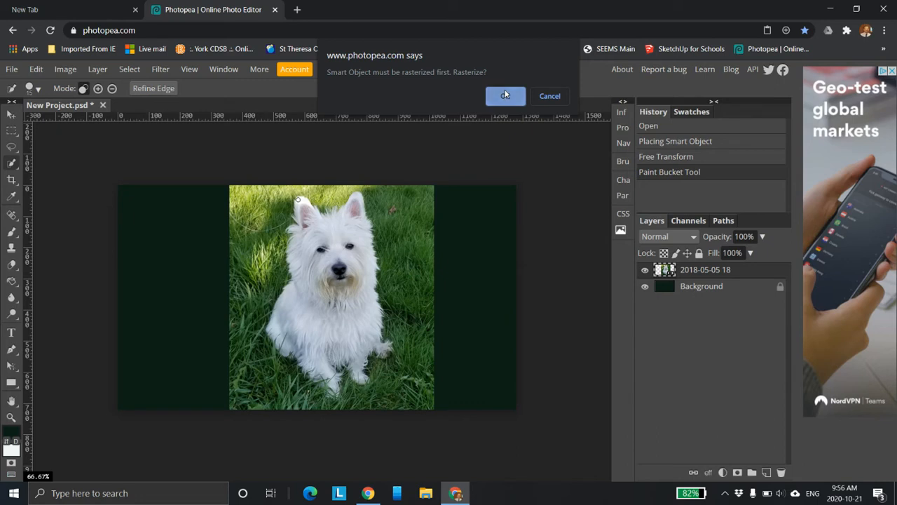
# Confirm rasterizing the terrier photo smart object.
pyautogui.click(504, 96)
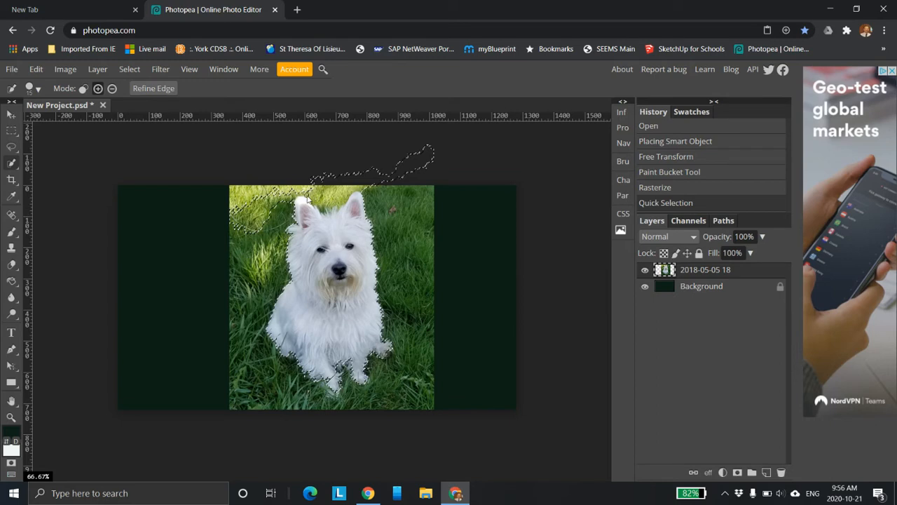
pyautogui.moveTo(307, 223)
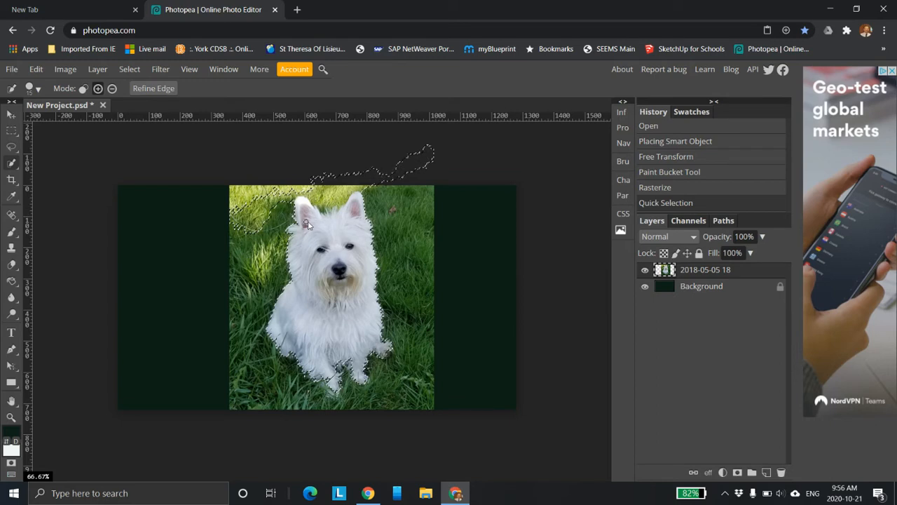
pyautogui.moveTo(404, 217)
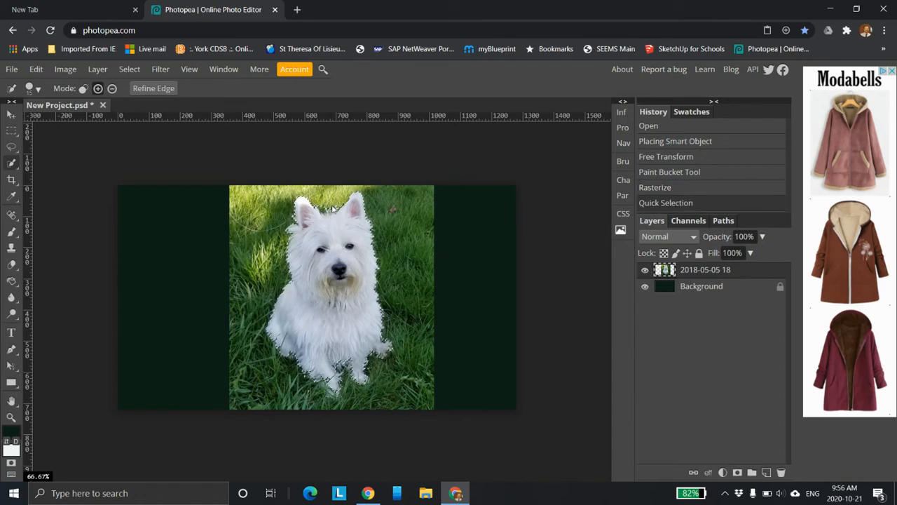
pyautogui.moveTo(396, 356)
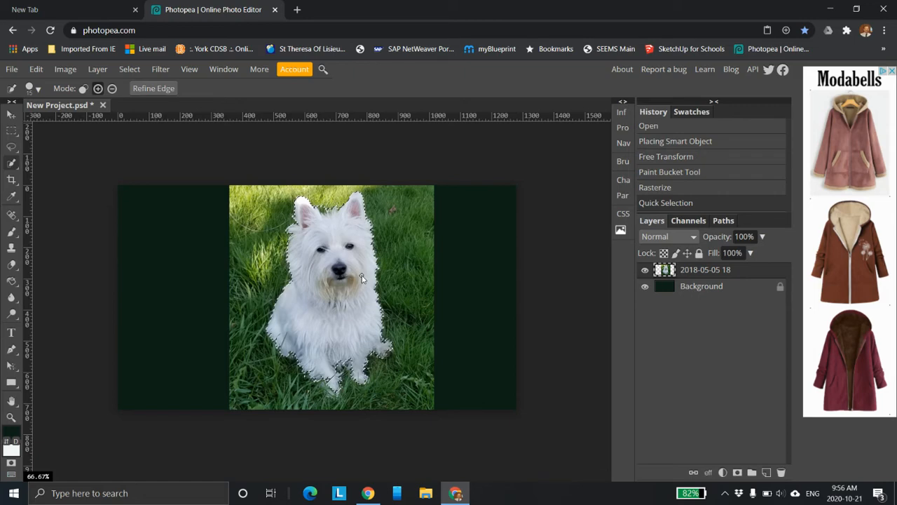
pyautogui.moveTo(366, 273)
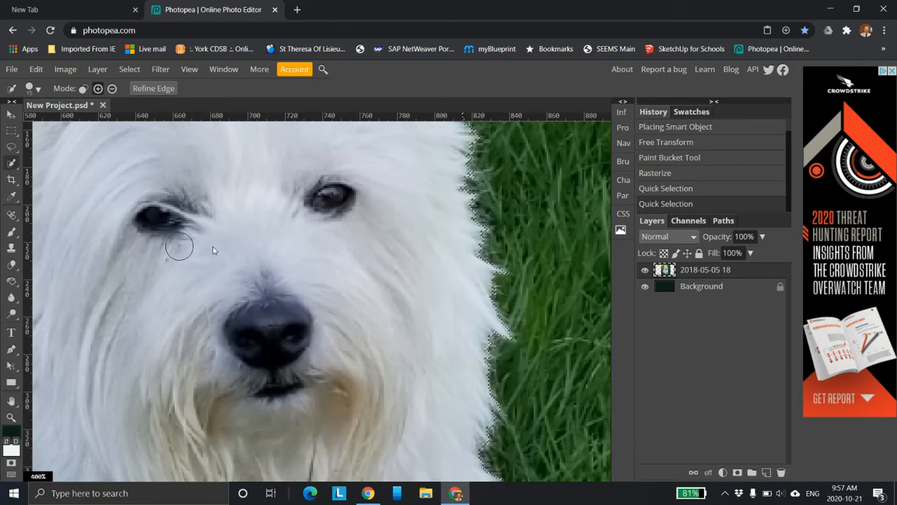
pyautogui.moveTo(267, 274)
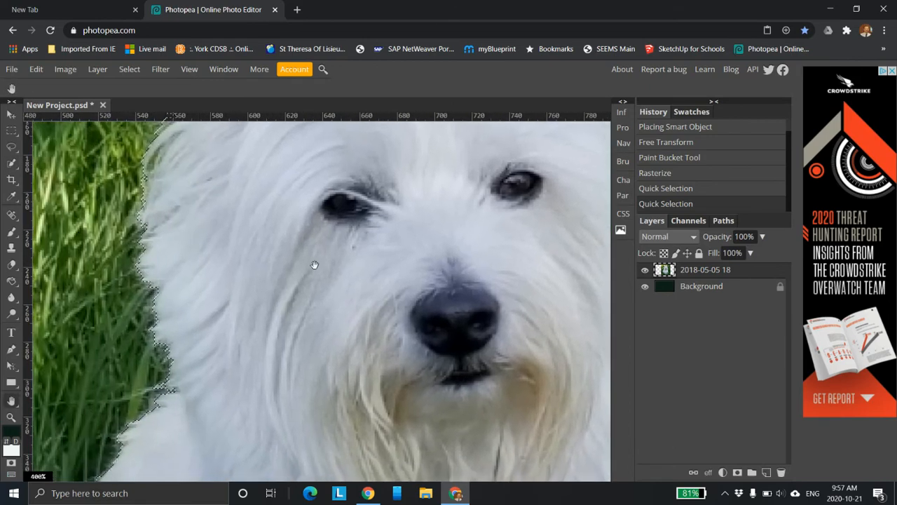
# Pan the zoomed view across the terrier's face.
pyautogui.moveTo(315, 265); pyautogui.dragTo(291, 291)
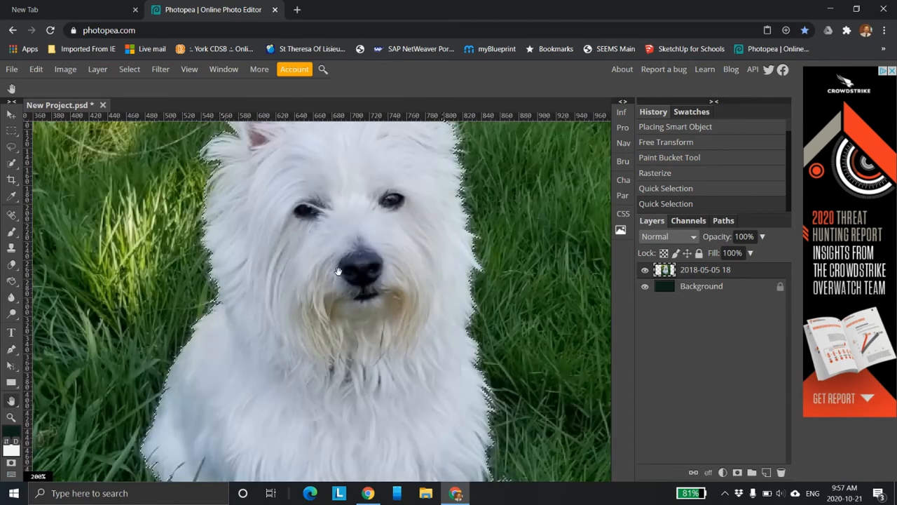
pyautogui.moveTo(300, 226)
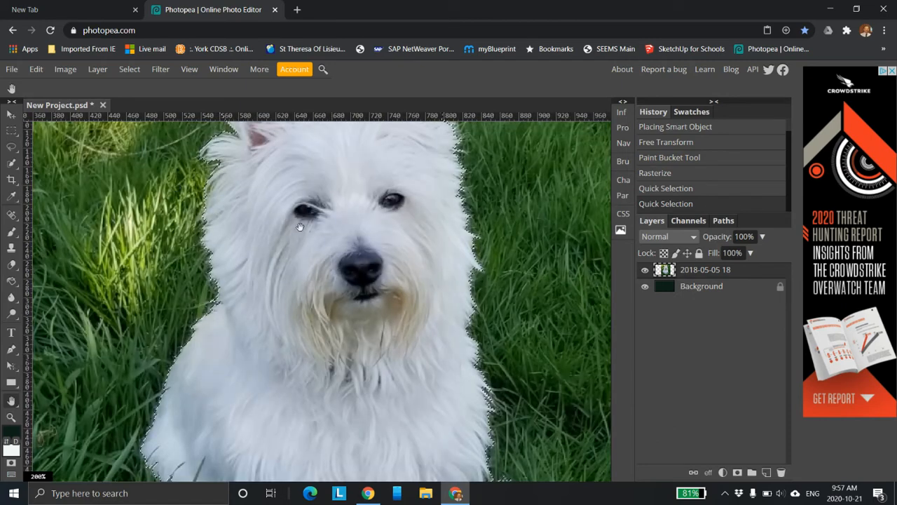
pyautogui.moveTo(313, 229)
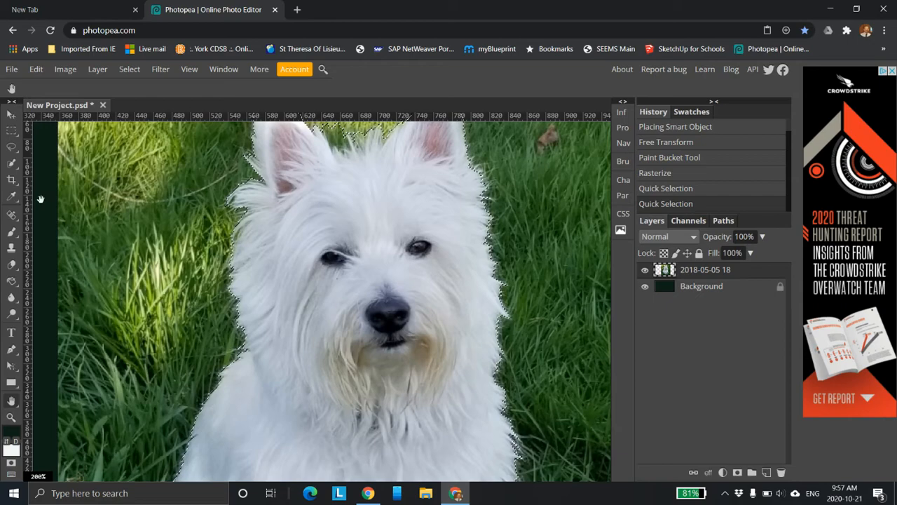
pyautogui.moveTo(12, 162)
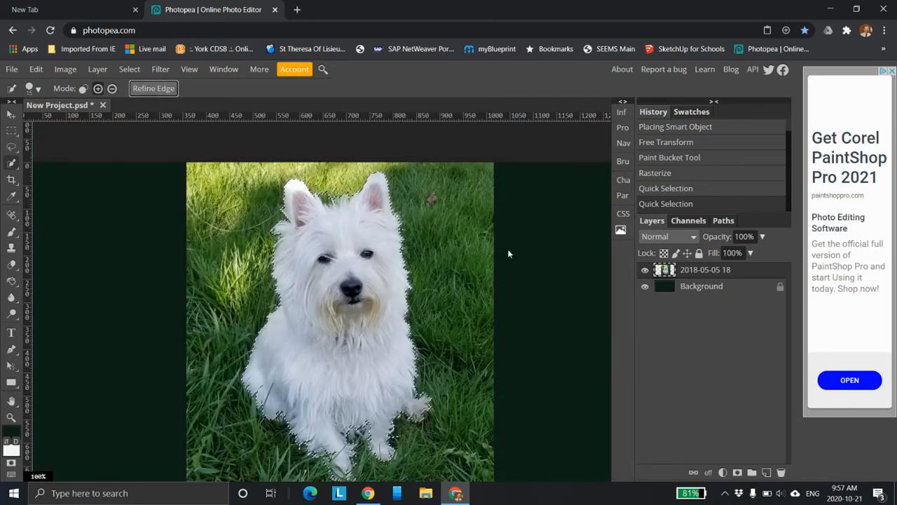
# Open Refine Edge on the dog selection and try the keep, uncertain and remove brush modes.
pyautogui.click(154, 87)
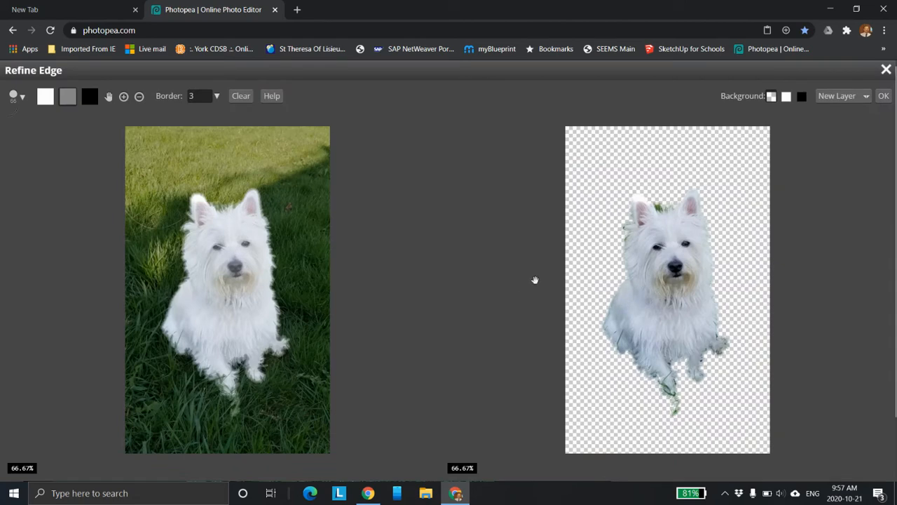
pyautogui.moveTo(266, 236)
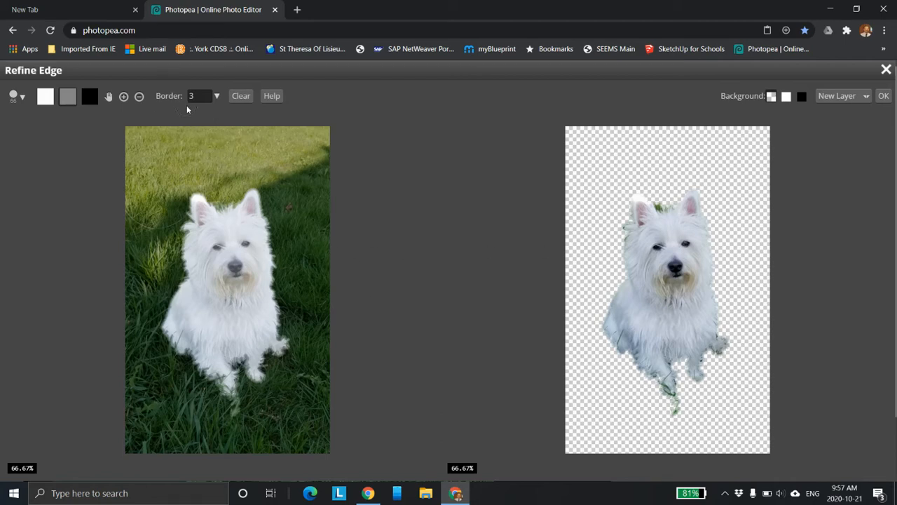
pyautogui.click(45, 96)
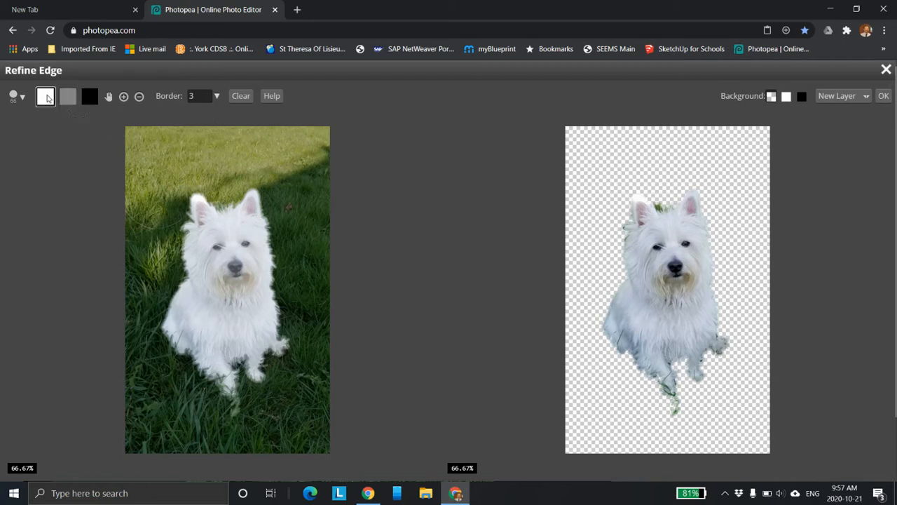
pyautogui.click(45, 96)
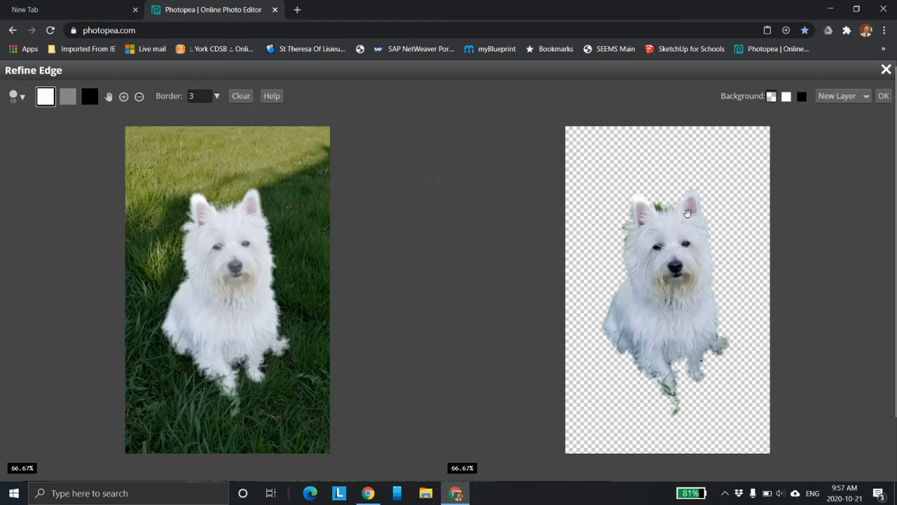
pyautogui.moveTo(322, 282)
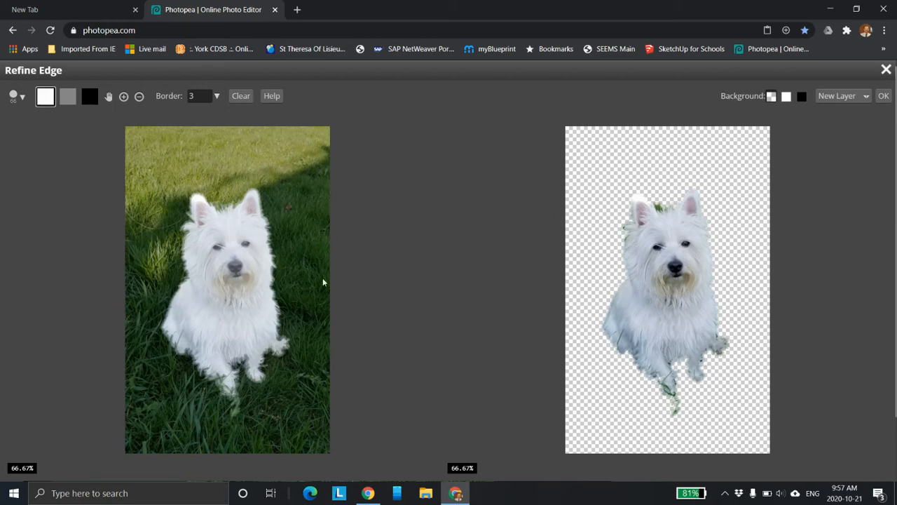
pyautogui.moveTo(315, 334)
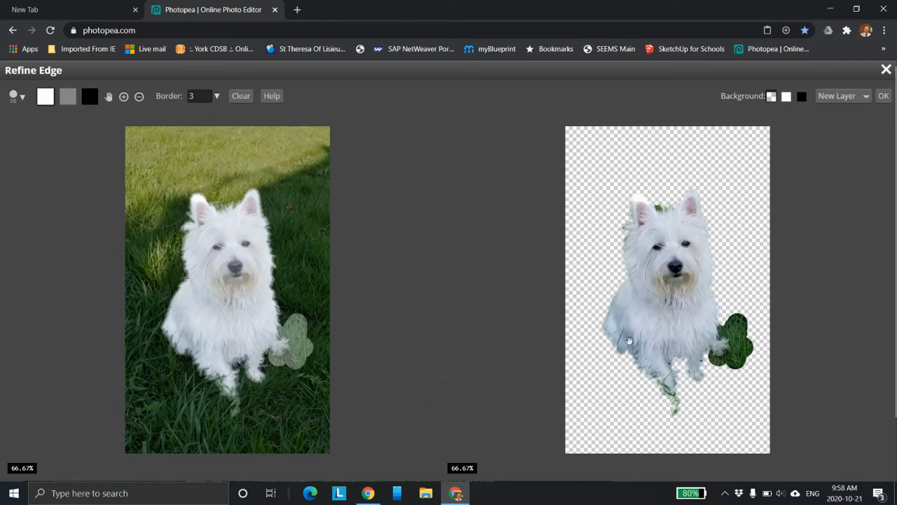
pyautogui.moveTo(473, 386)
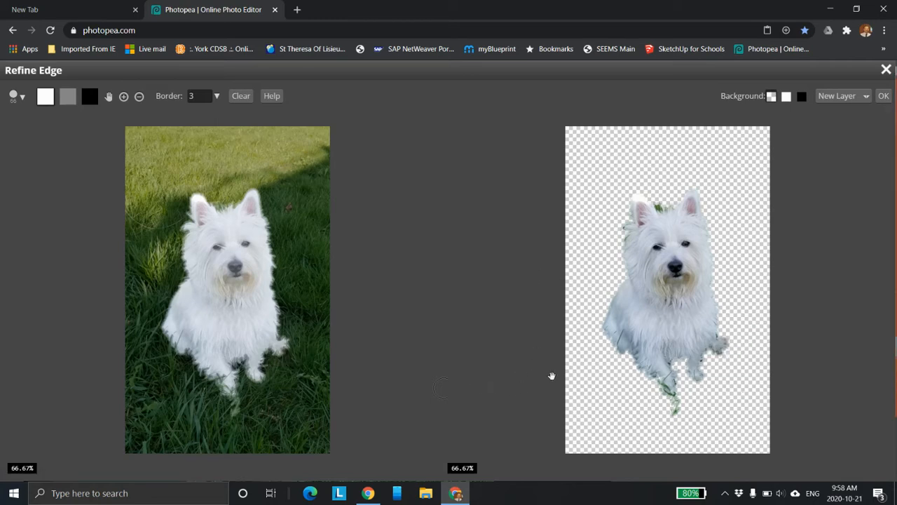
pyautogui.click(90, 96)
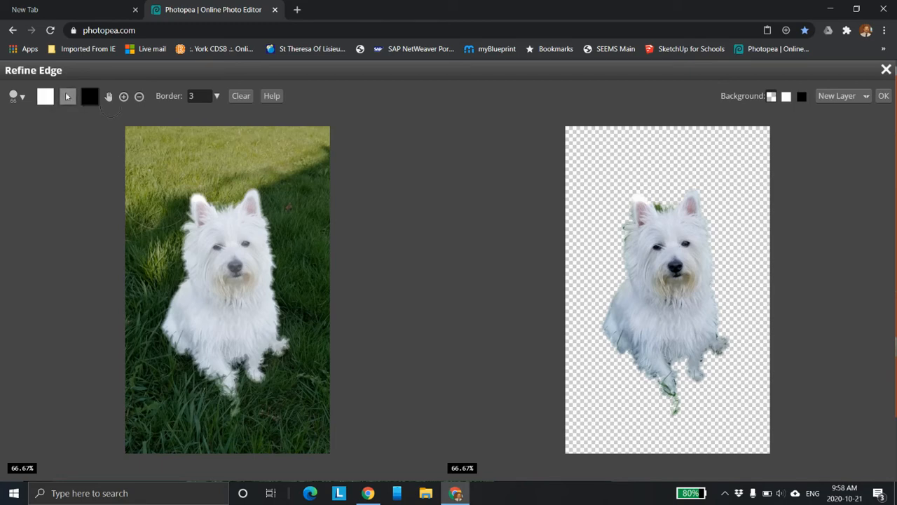
pyautogui.click(67, 96)
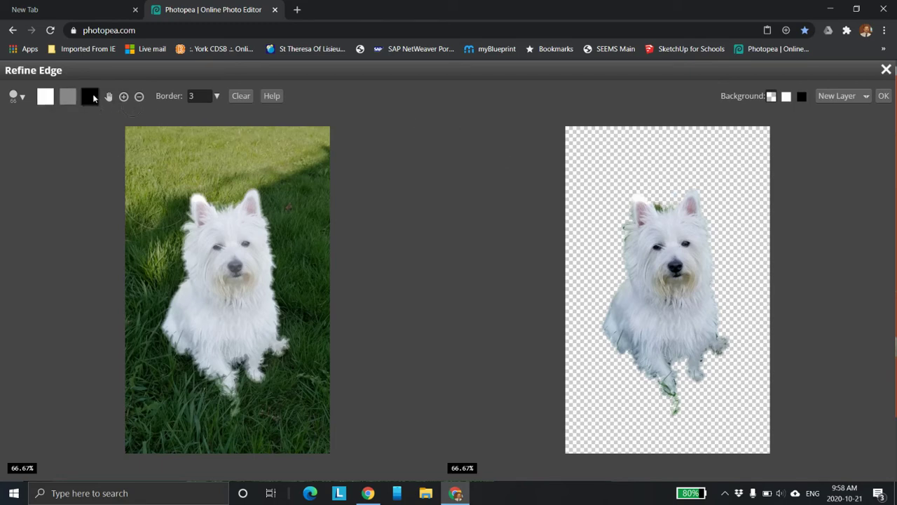
pyautogui.click(90, 96)
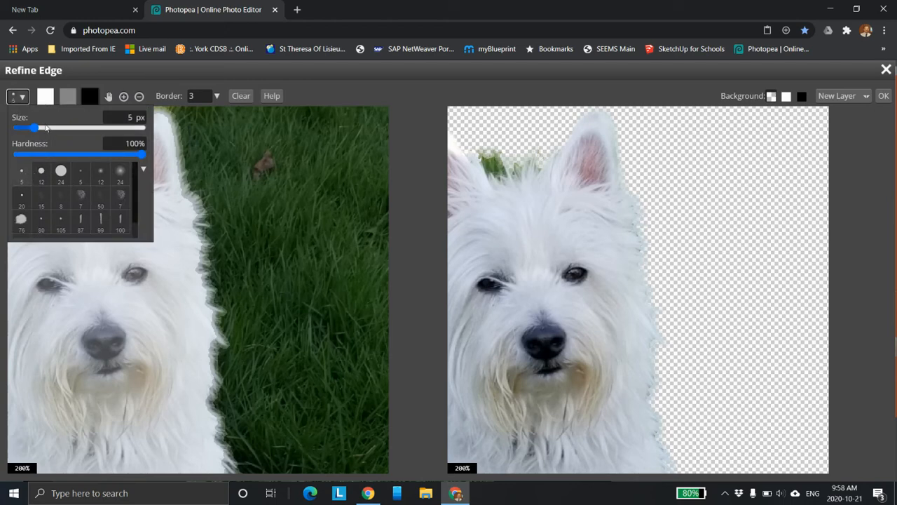
# Set the Refine Edge brush size to 5 px.
pyautogui.click(89, 96)
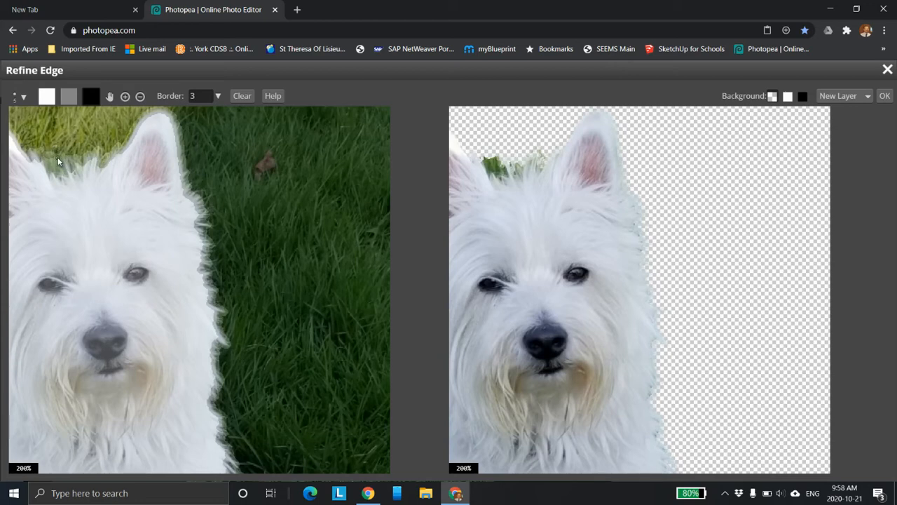
pyautogui.moveTo(56, 149)
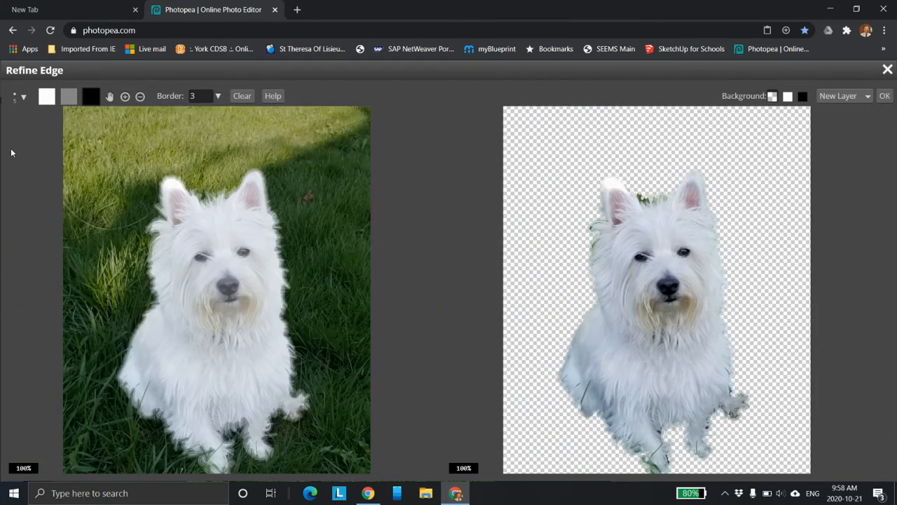
pyautogui.moveTo(238, 250)
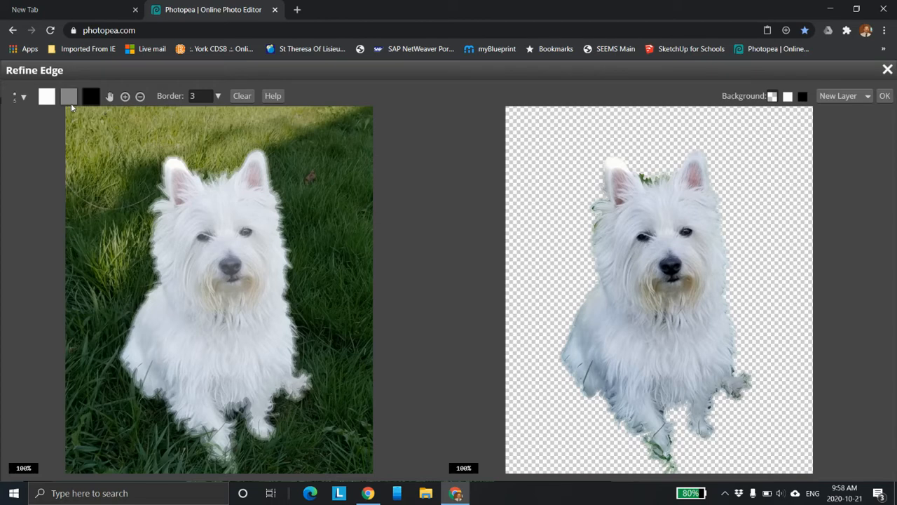
pyautogui.moveTo(100, 128)
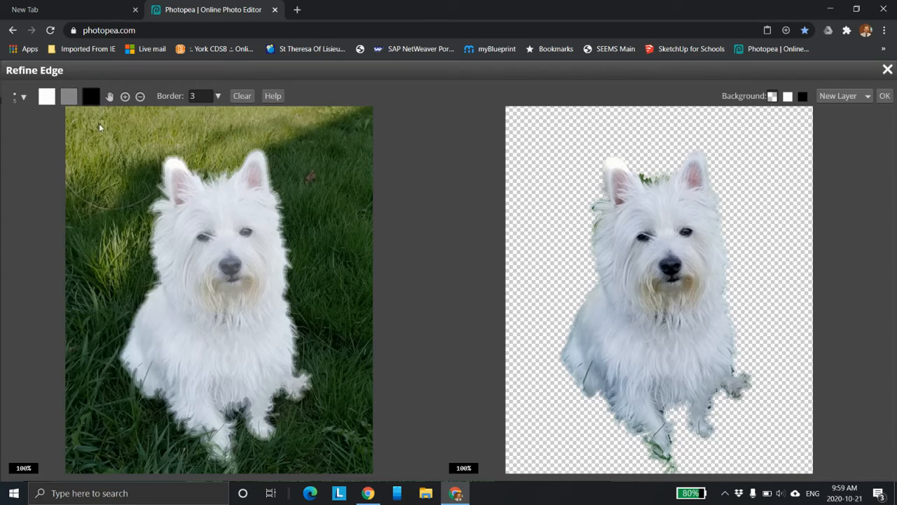
pyautogui.moveTo(276, 179)
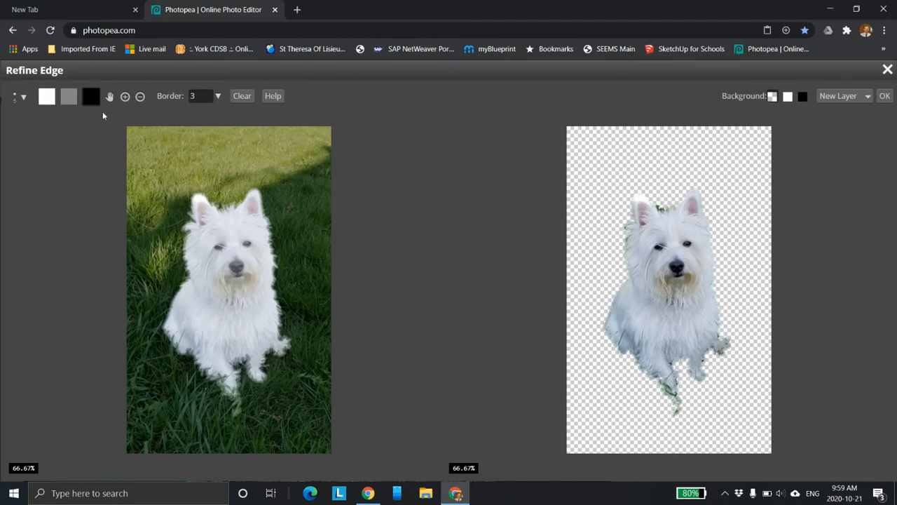
# Set the refine brush to uncertain-edge mode at a much larger size.
pyautogui.click(69, 96)
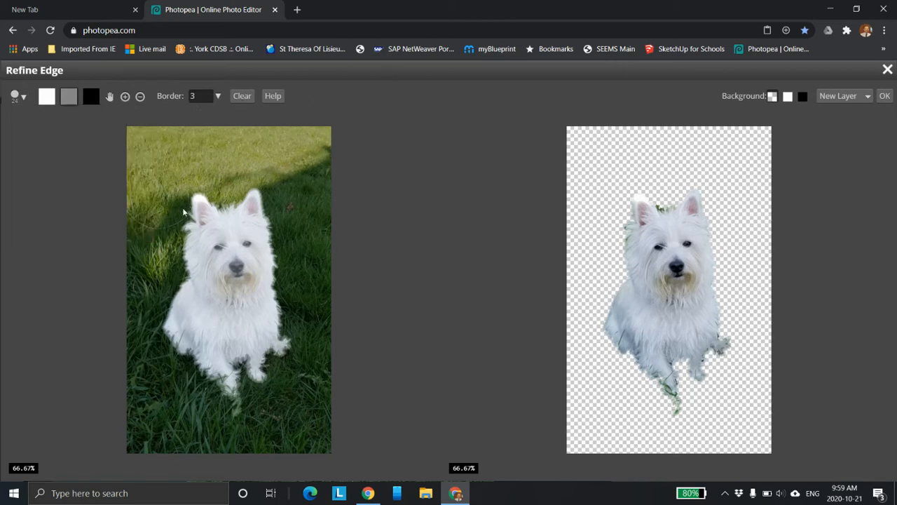
pyautogui.moveTo(196, 197)
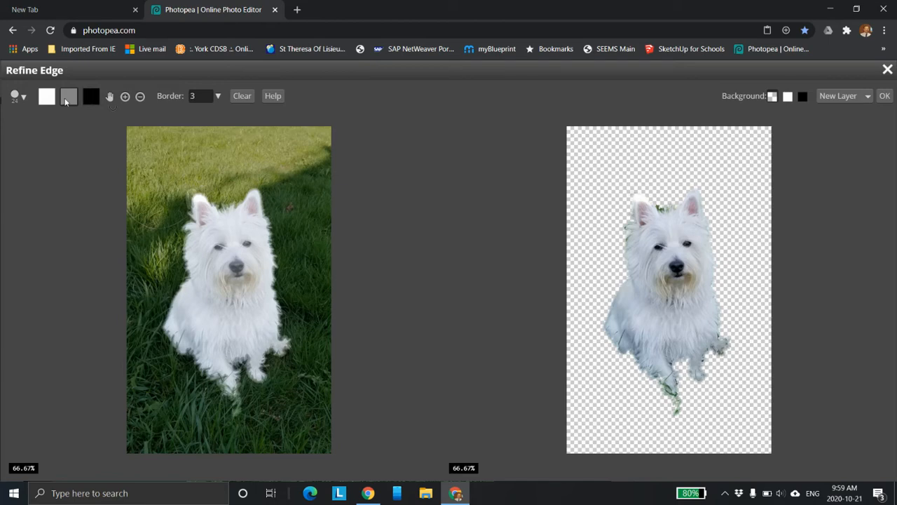
pyautogui.click(14, 96)
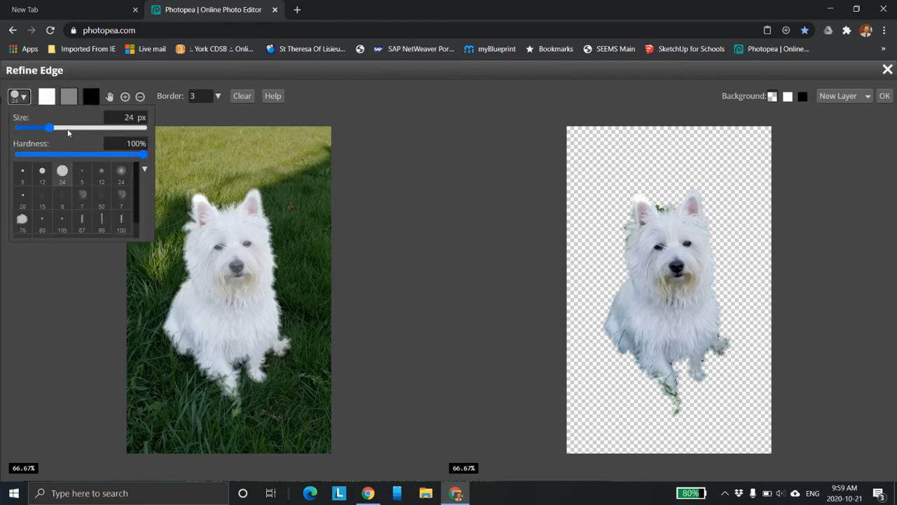
pyautogui.moveTo(49, 127); pyautogui.dragTo(66, 127)
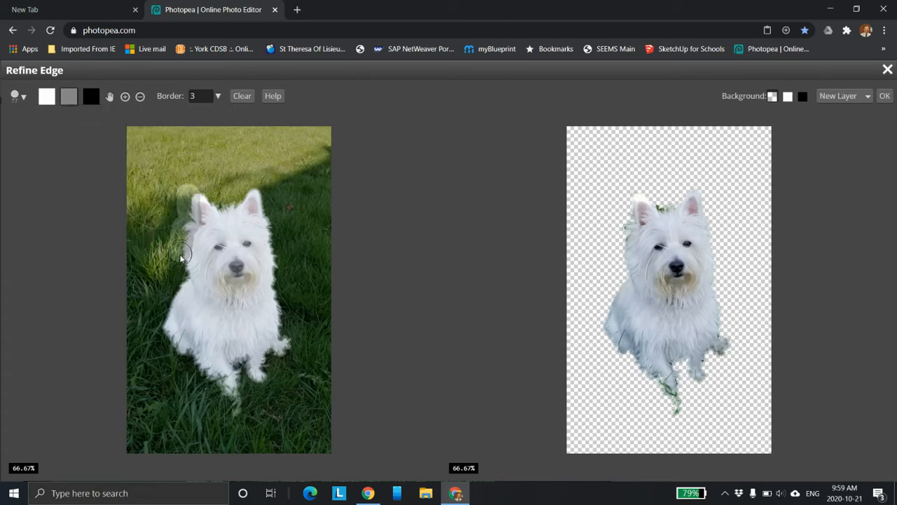
pyautogui.moveTo(179, 292)
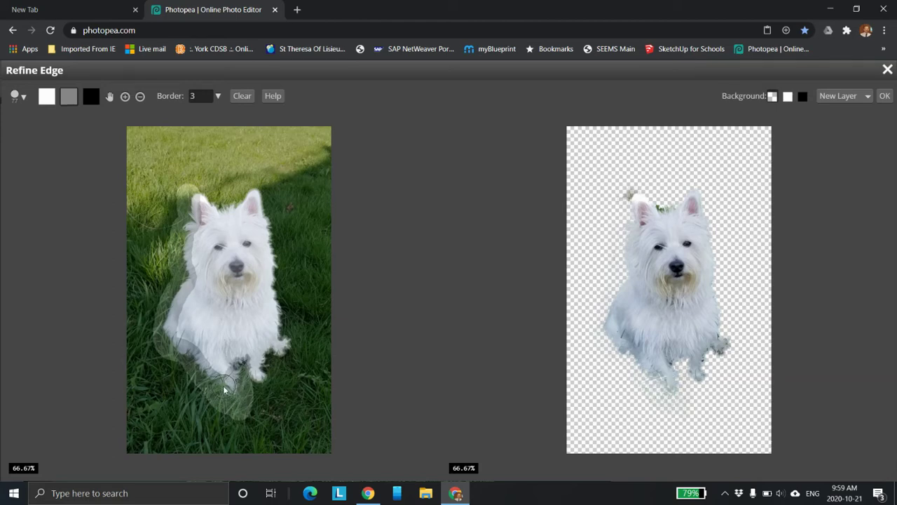
pyautogui.moveTo(279, 424)
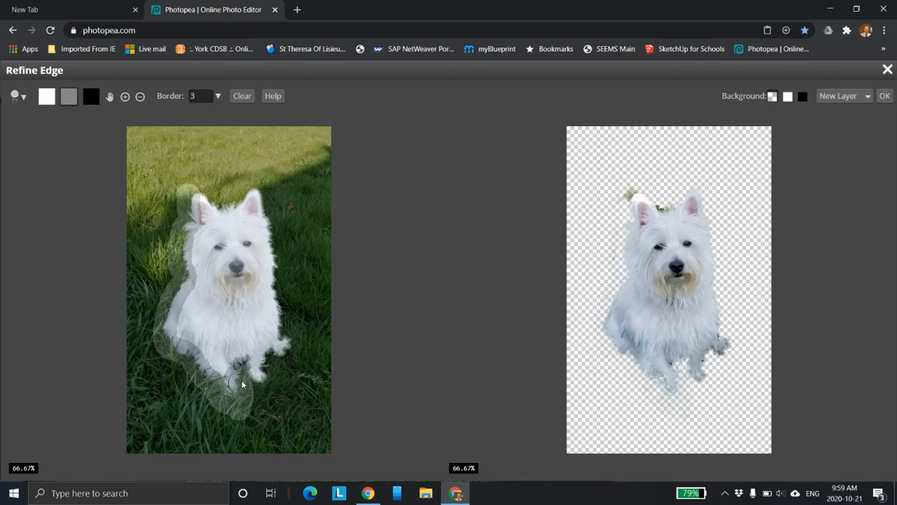
pyautogui.moveTo(133, 139)
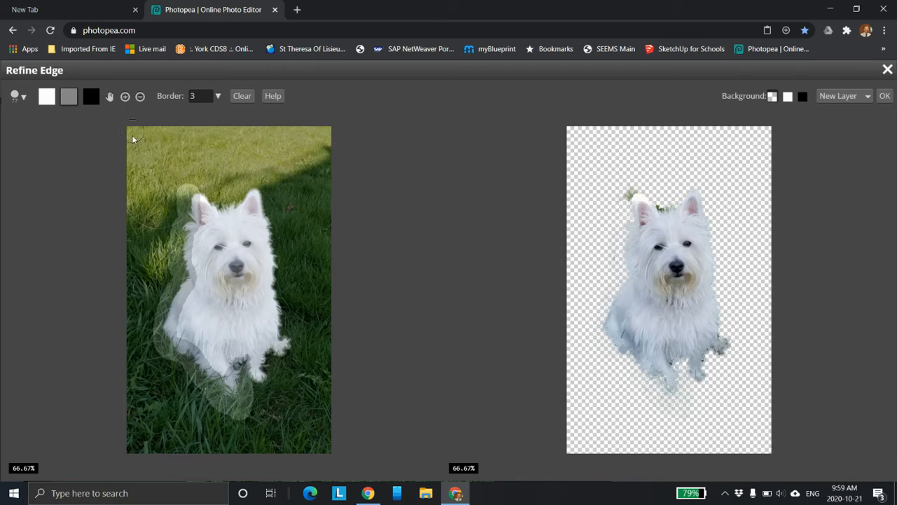
pyautogui.moveTo(189, 228)
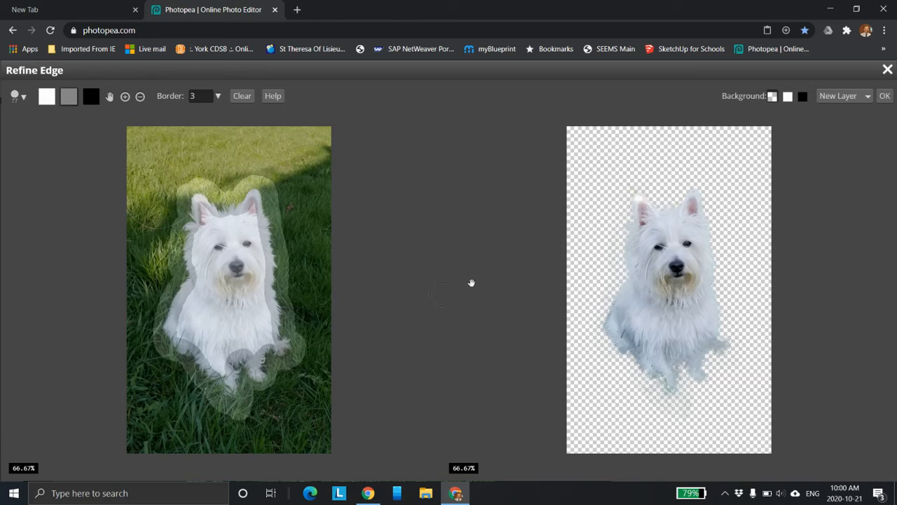
# Preview the cutout against black and shrink the refining brush to 12 px.
pyautogui.click(803, 96)
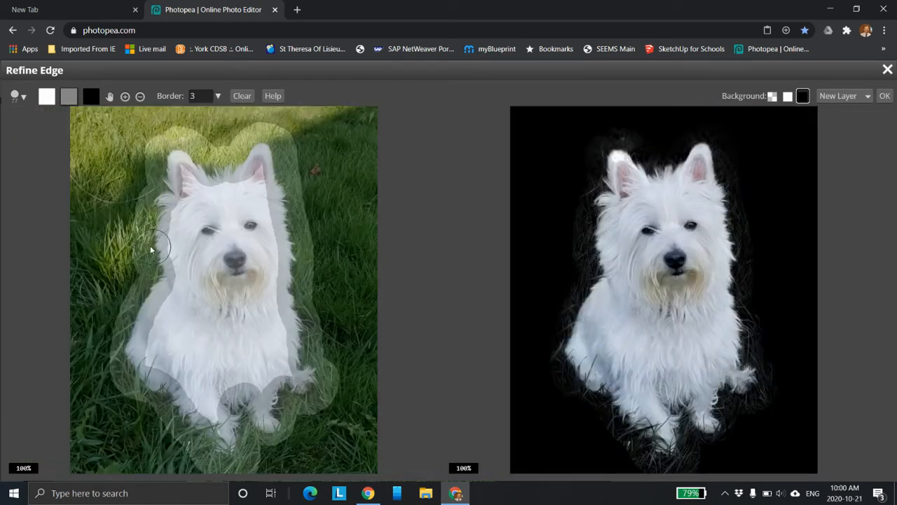
pyautogui.moveTo(579, 250)
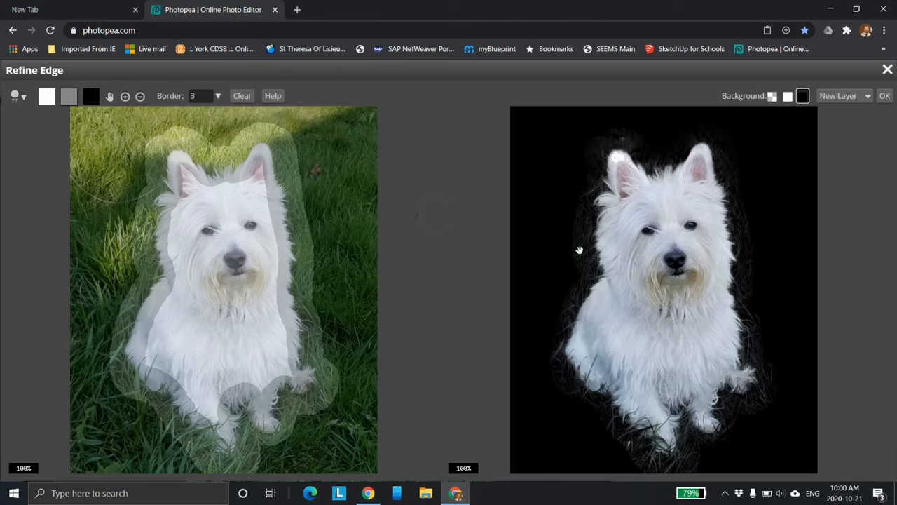
pyautogui.moveTo(158, 105)
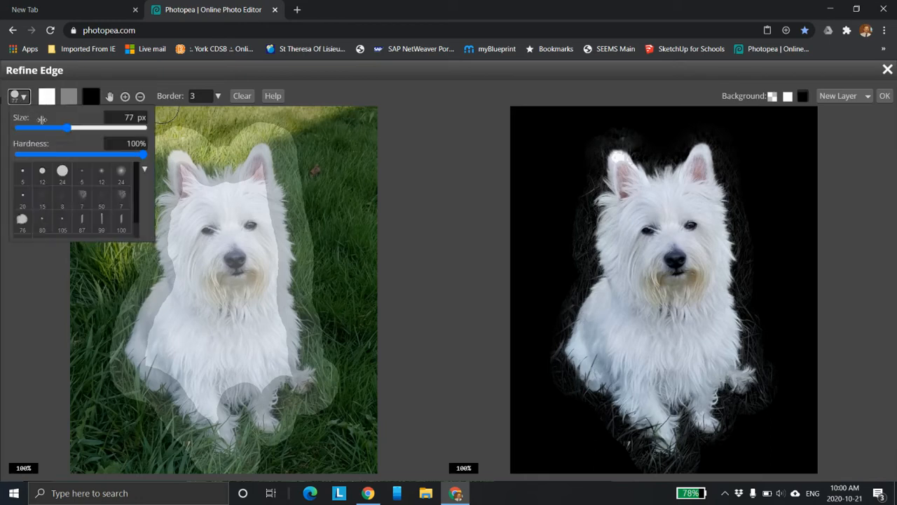
pyautogui.moveTo(67, 128); pyautogui.dragTo(28, 127)
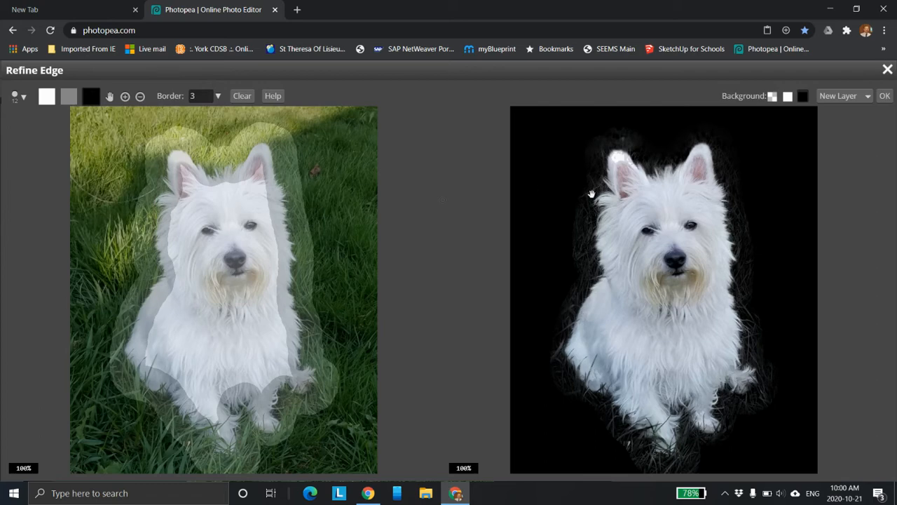
pyautogui.moveTo(461, 362)
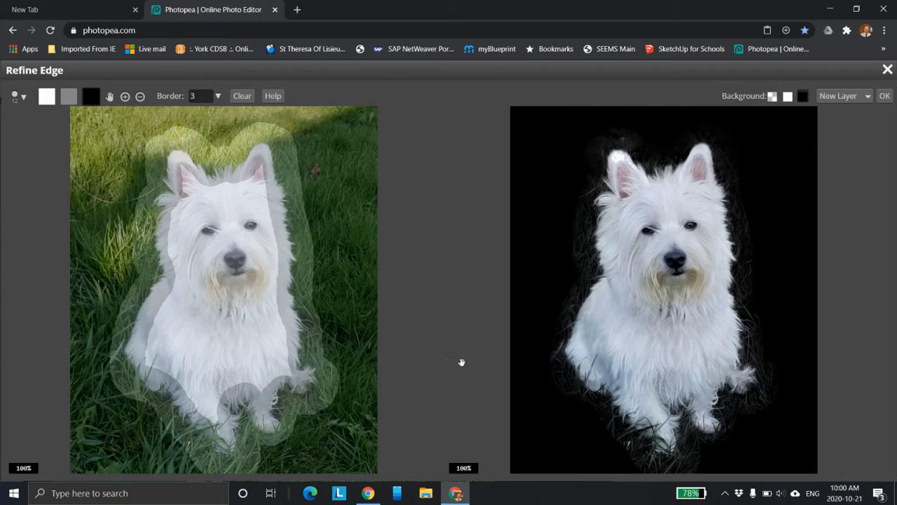
pyautogui.moveTo(125, 347)
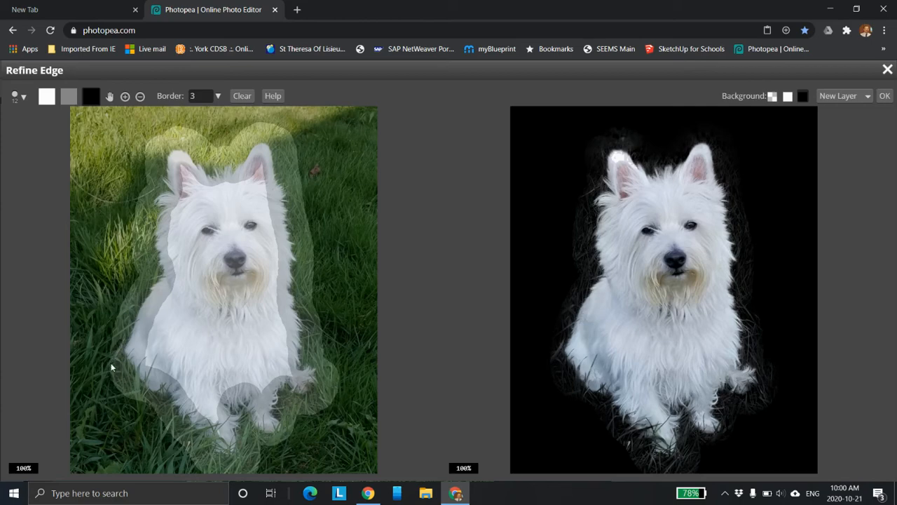
pyautogui.moveTo(118, 337)
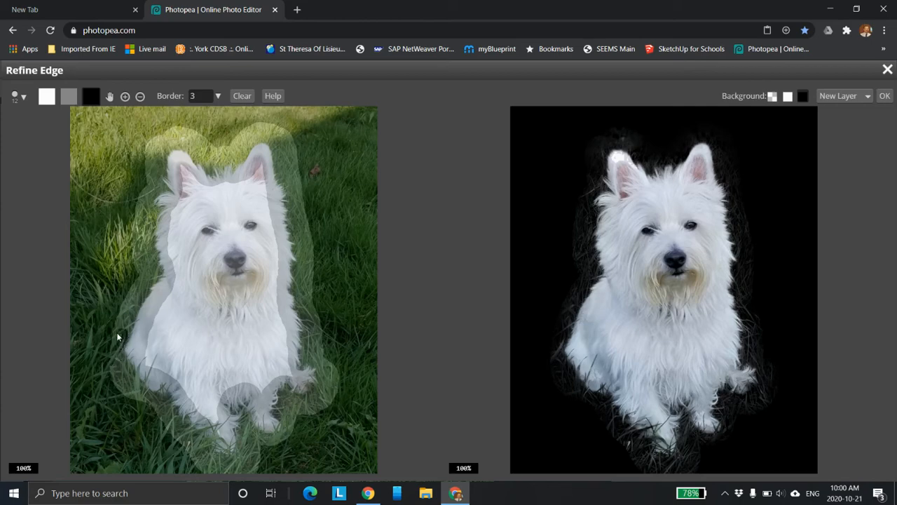
pyautogui.moveTo(128, 318)
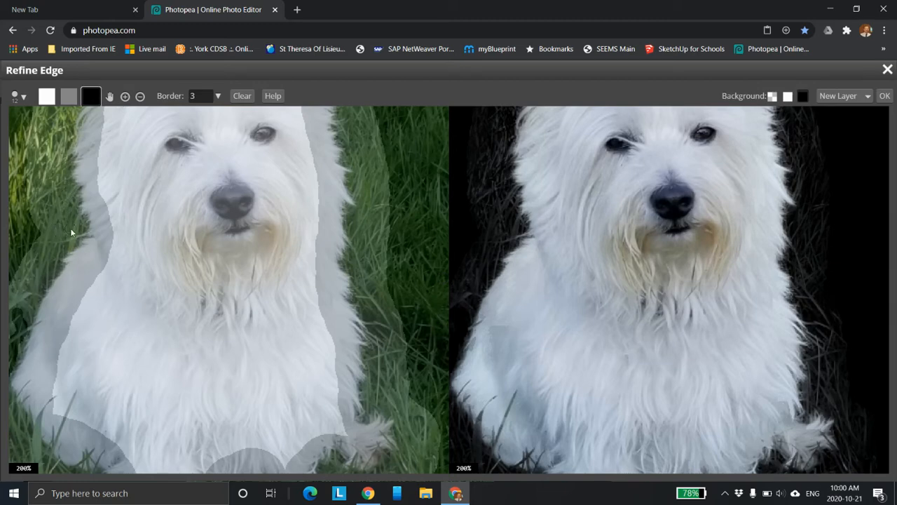
pyautogui.moveTo(69, 242)
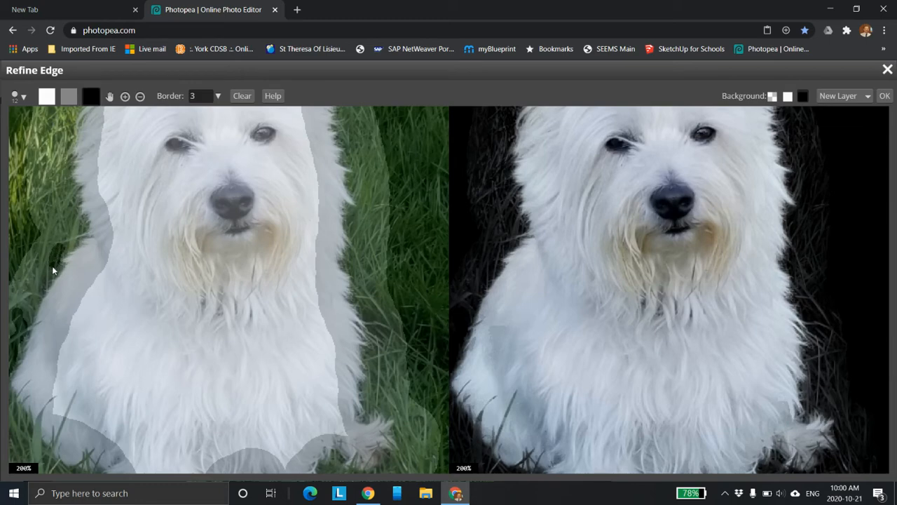
pyautogui.moveTo(89, 200)
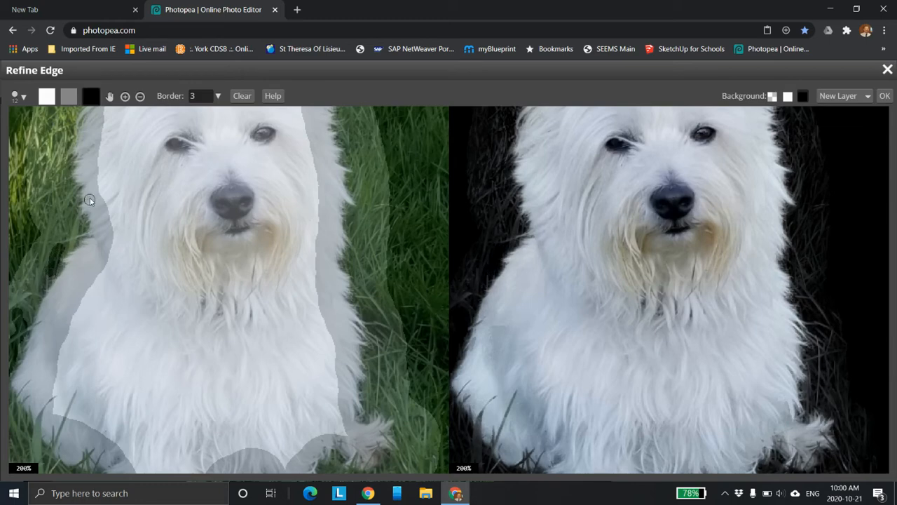
pyautogui.moveTo(63, 192)
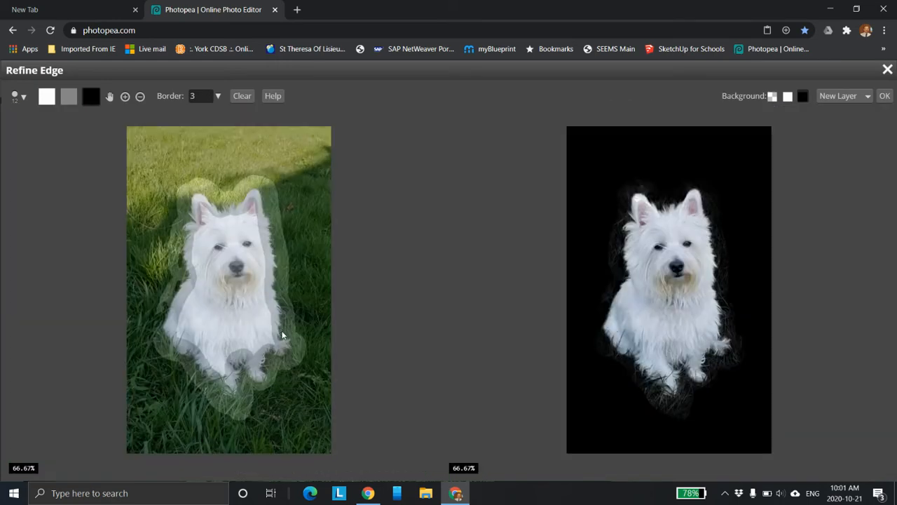
pyautogui.moveTo(312, 341)
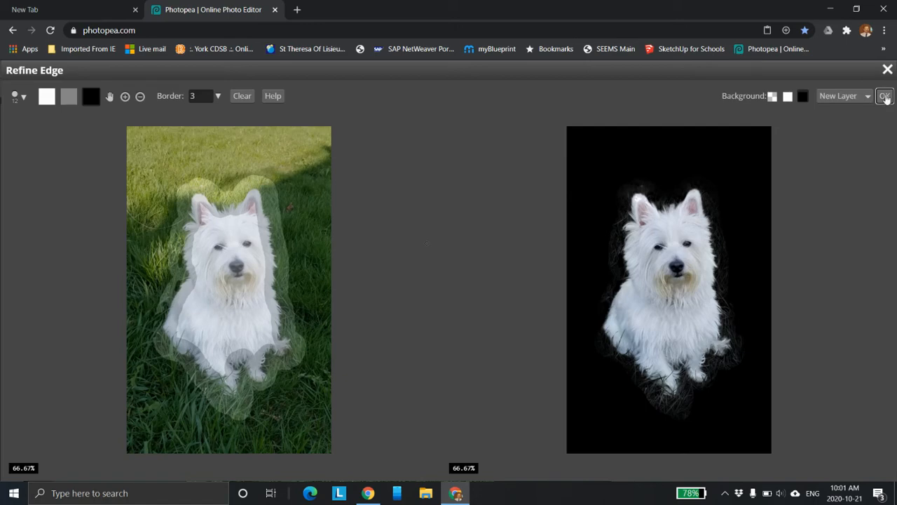
# Output the refined terrier edge to a new layer, then toggle the original photo to compare.
pyautogui.click(884, 96)
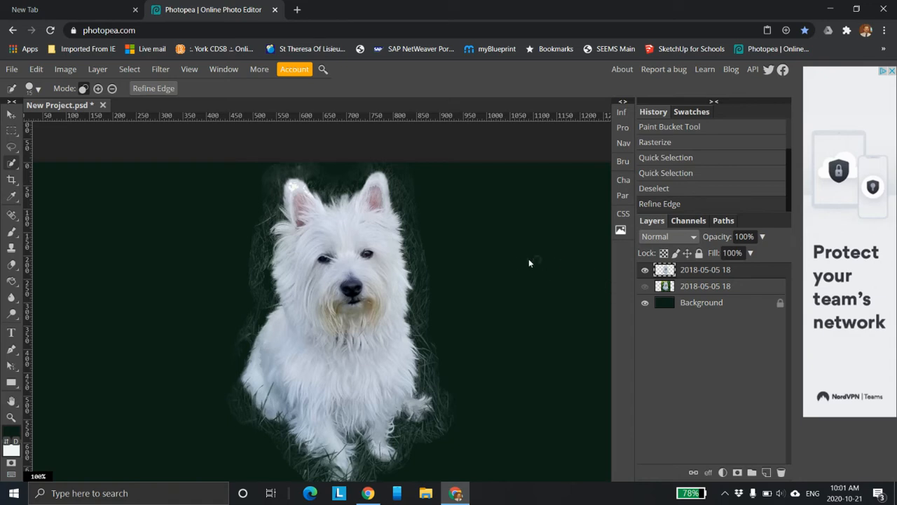
pyautogui.moveTo(420, 211)
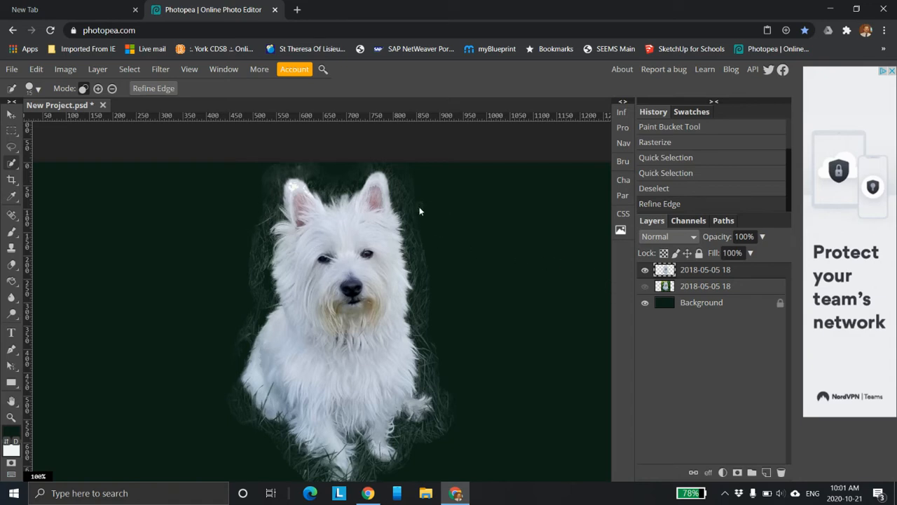
pyautogui.moveTo(314, 150)
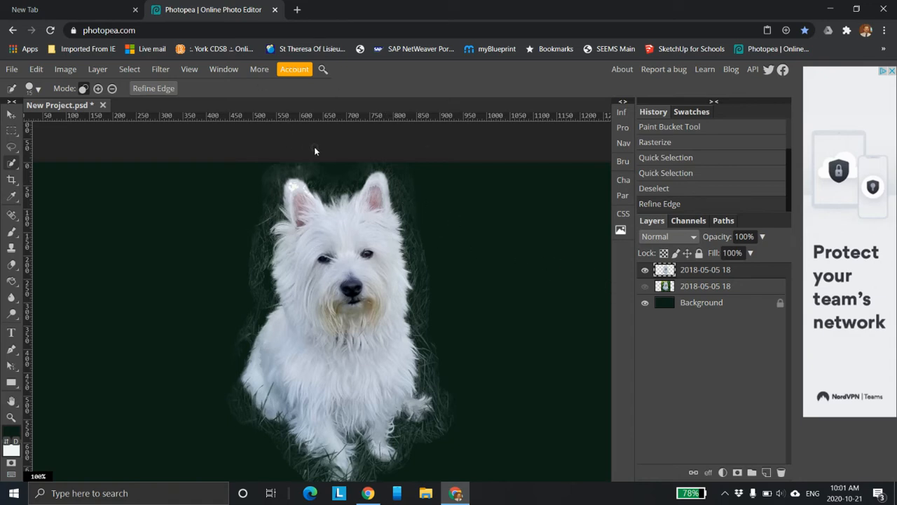
pyautogui.moveTo(438, 242)
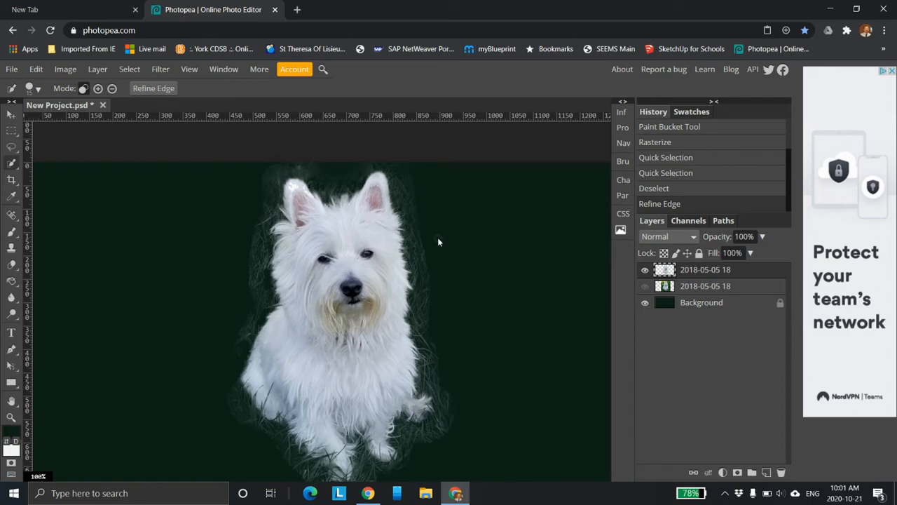
pyautogui.moveTo(442, 216)
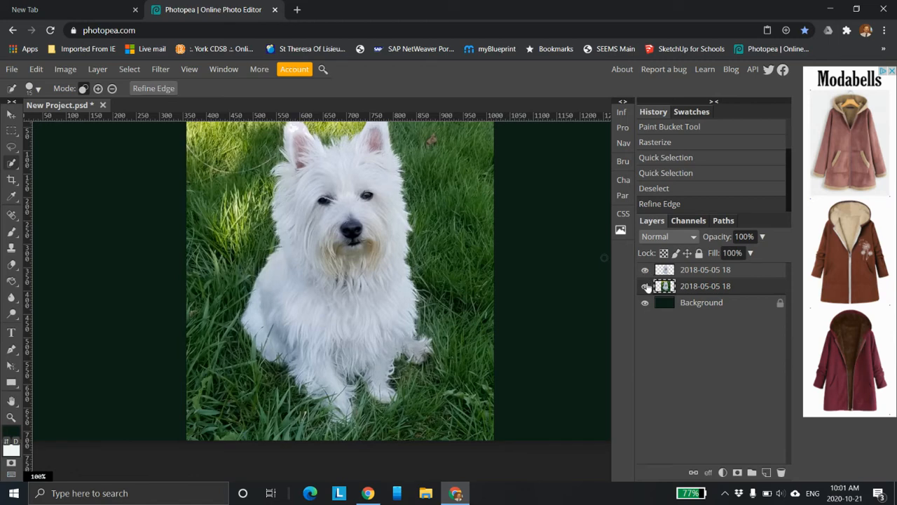
pyautogui.click(705, 269)
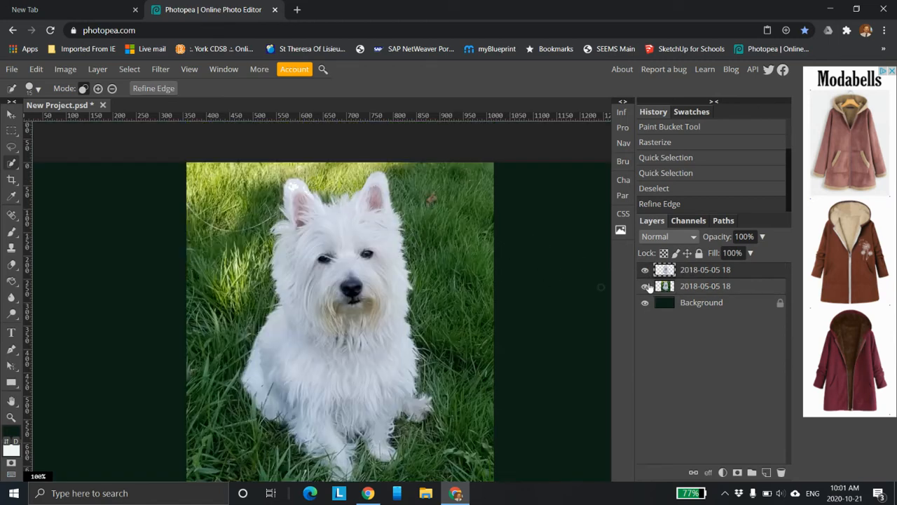
pyautogui.click(644, 285)
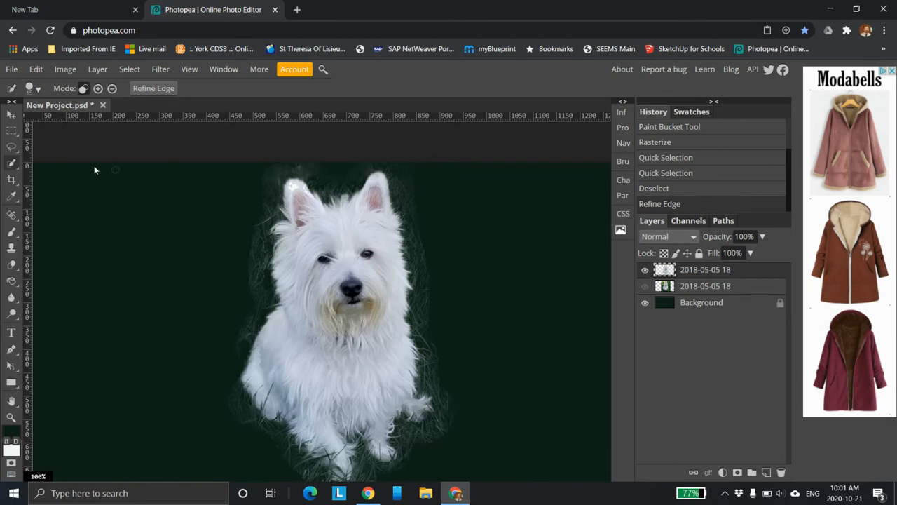
pyautogui.moveTo(117, 152)
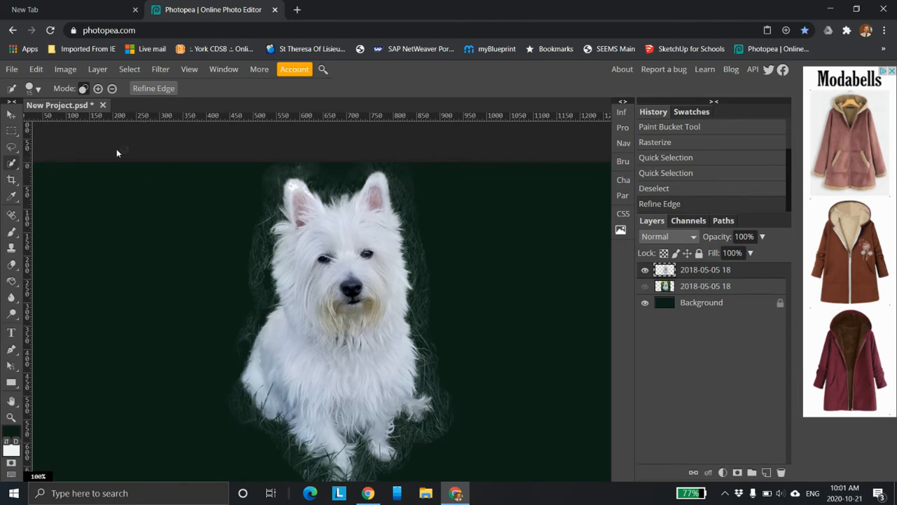
pyautogui.moveTo(152, 88)
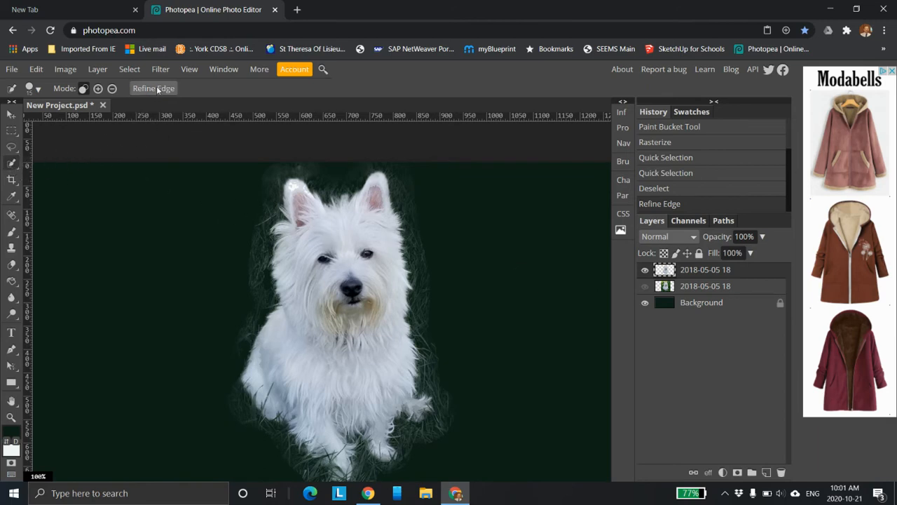
# Reopen Refine Edge on the dog, close it unapplied, and recheck against the original photo.
pyautogui.click(660, 204)
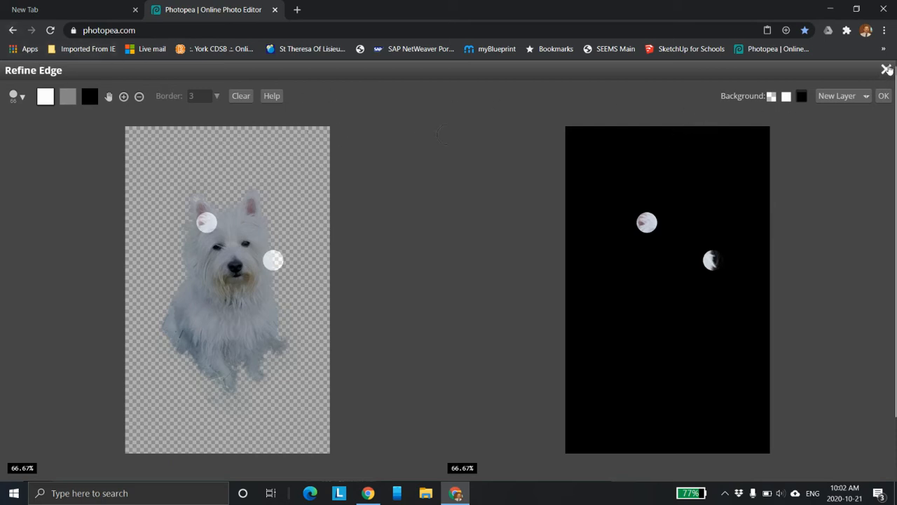
pyautogui.click(883, 95)
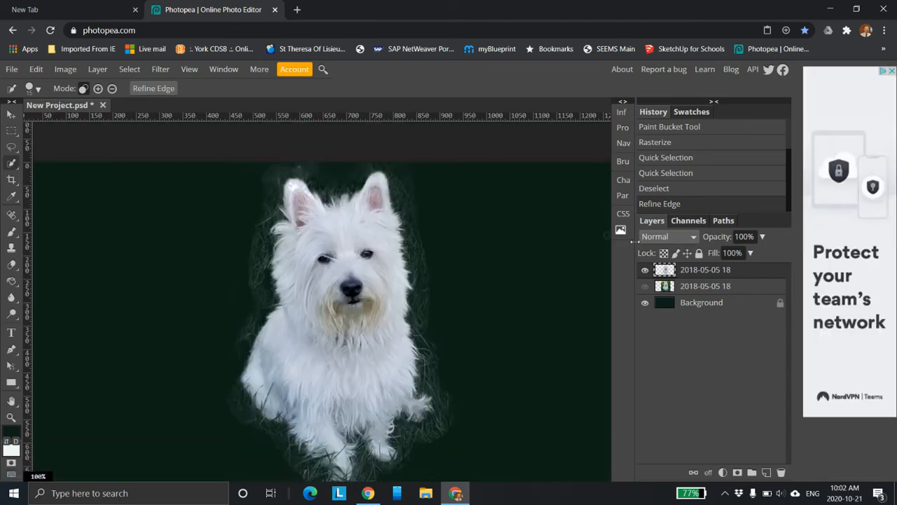
pyautogui.click(645, 269)
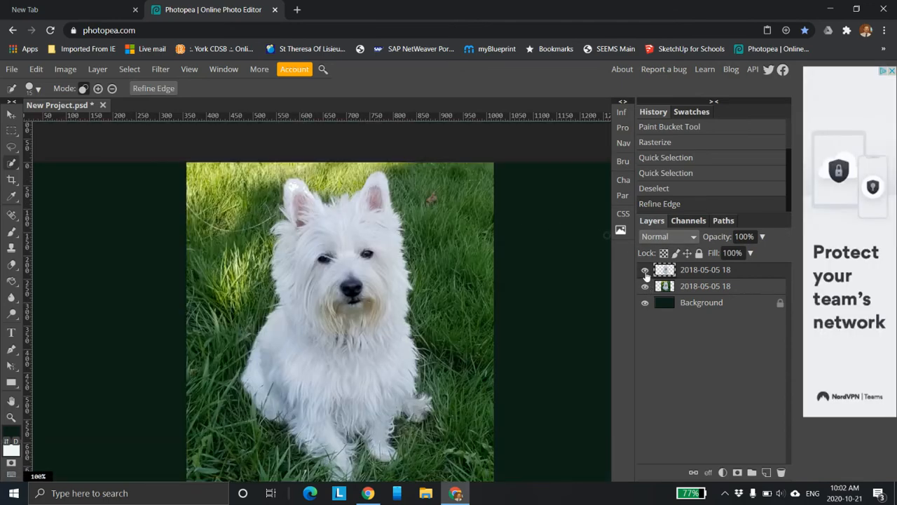
pyautogui.click(645, 286)
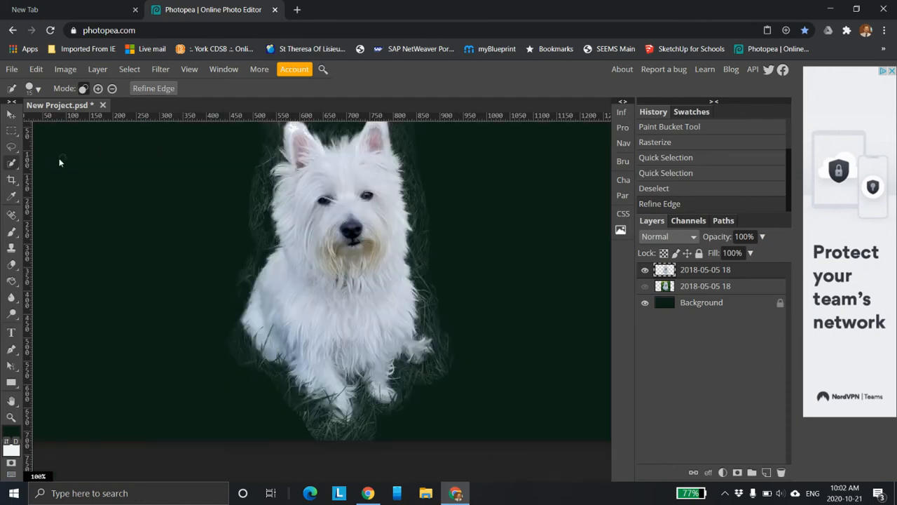
pyautogui.moveTo(317, 169)
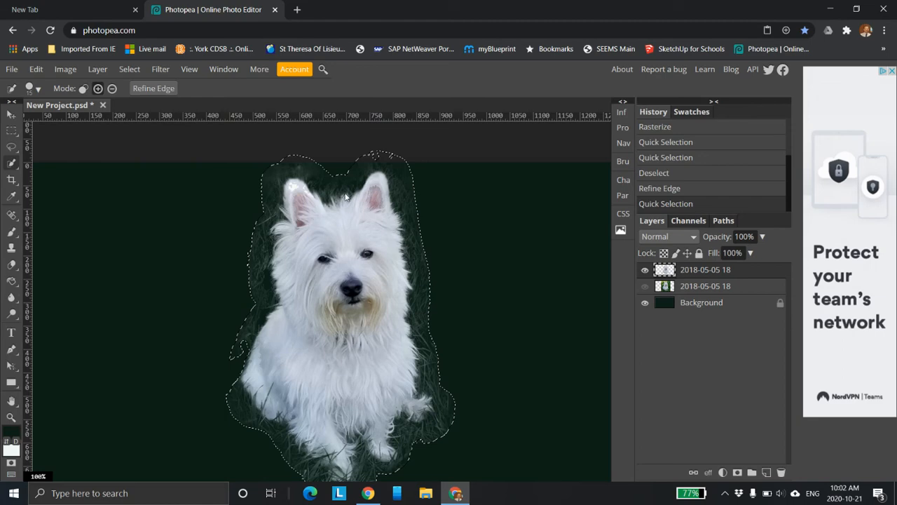
pyautogui.moveTo(358, 218)
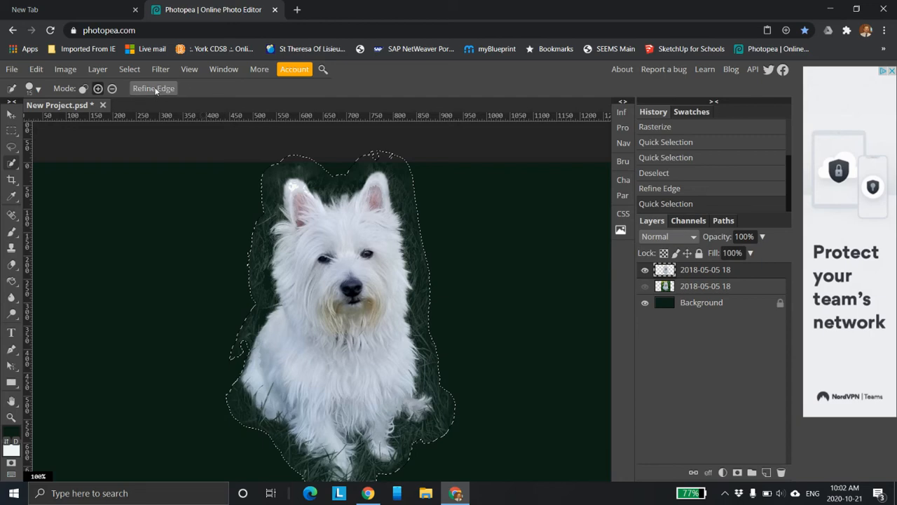
# Open Refine Edge on the new terrier selection to preview the cutout against black.
pyautogui.click(153, 89)
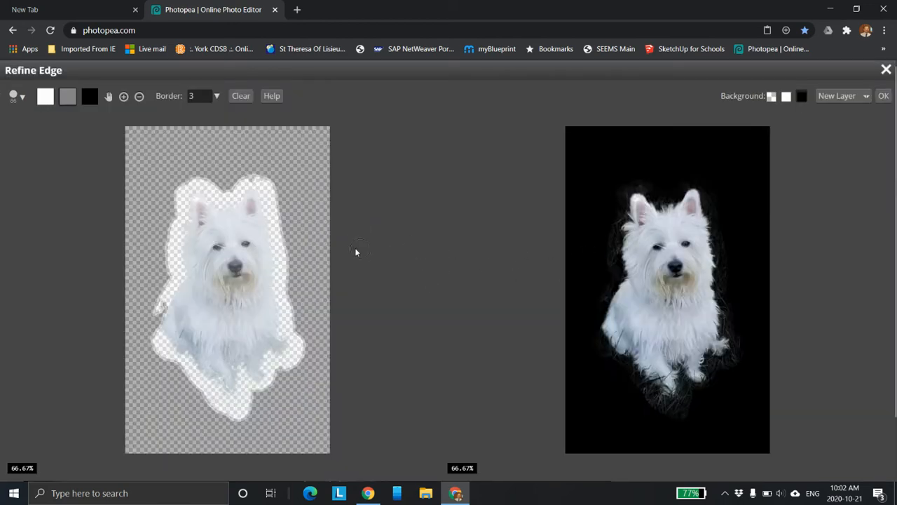
pyautogui.moveTo(668, 265)
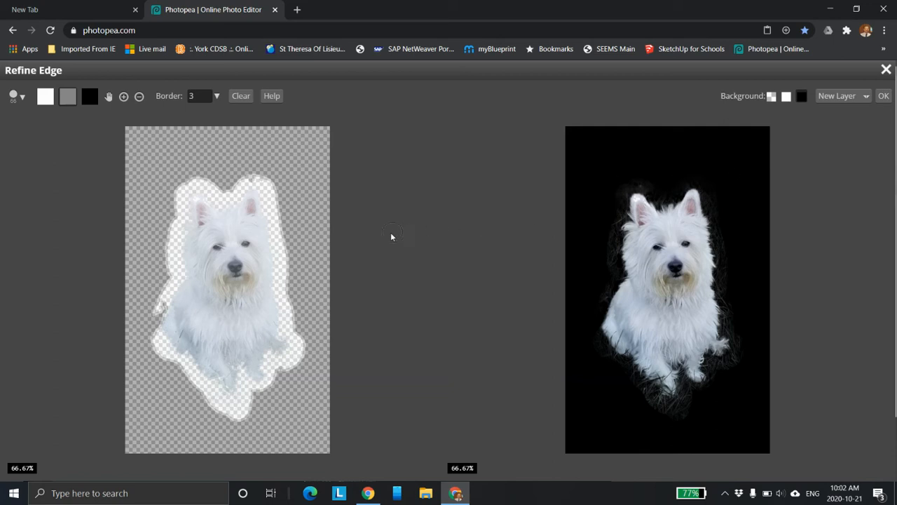
pyautogui.moveTo(644, 356)
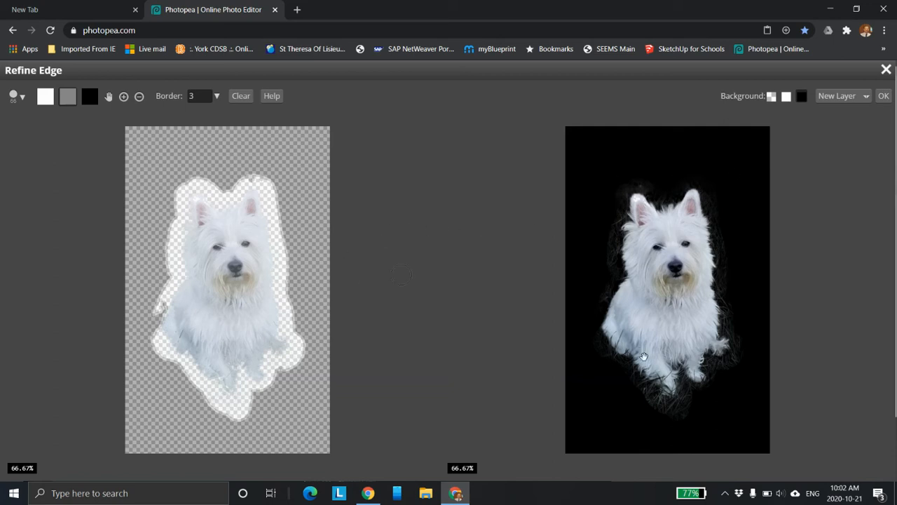
pyautogui.moveTo(821, 290)
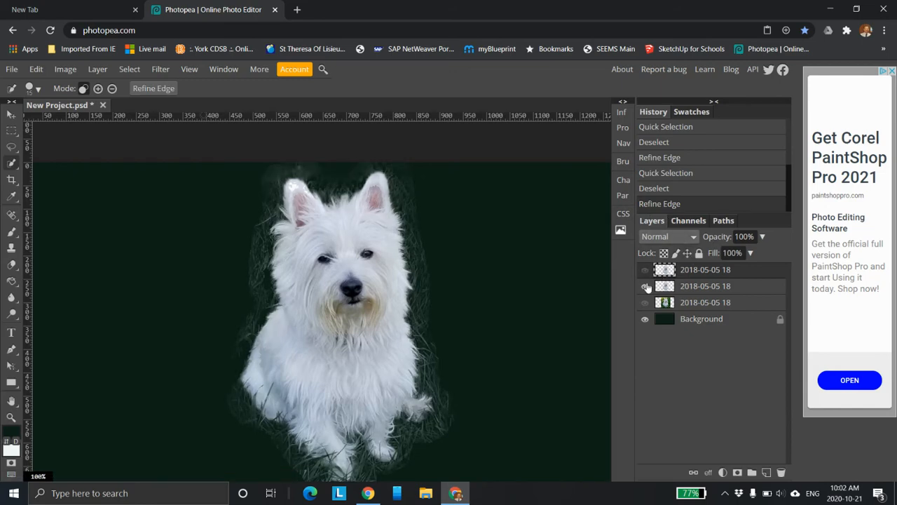
# Delete the older cutout layer and verify by toggling the original grass photo's visibility.
pyautogui.click(644, 285)
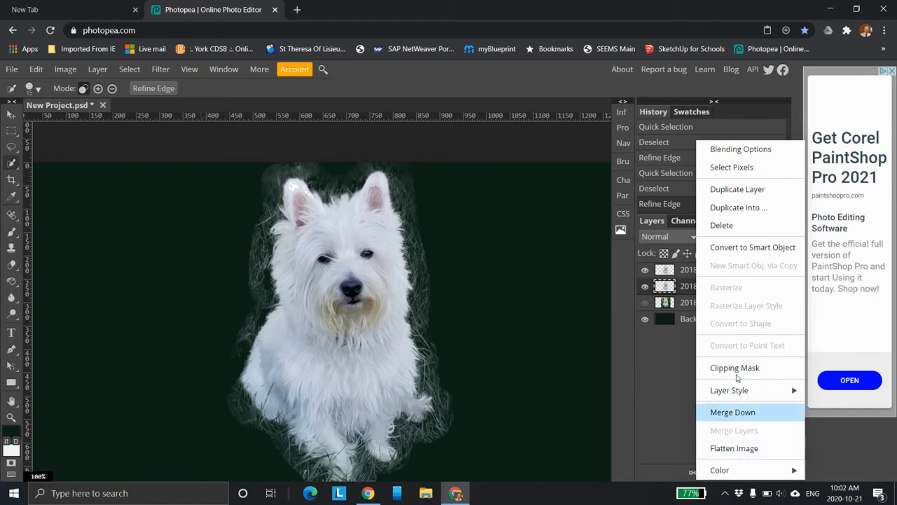
pyautogui.click(733, 411)
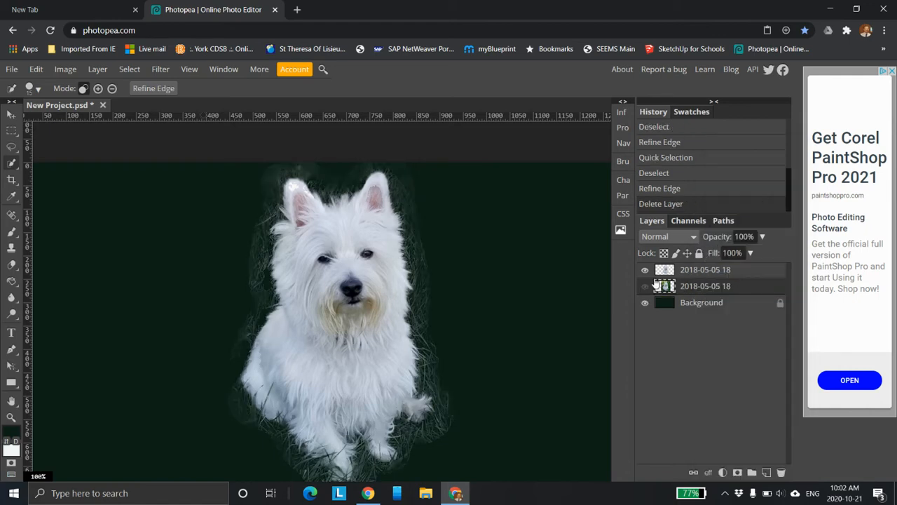
pyautogui.click(644, 286)
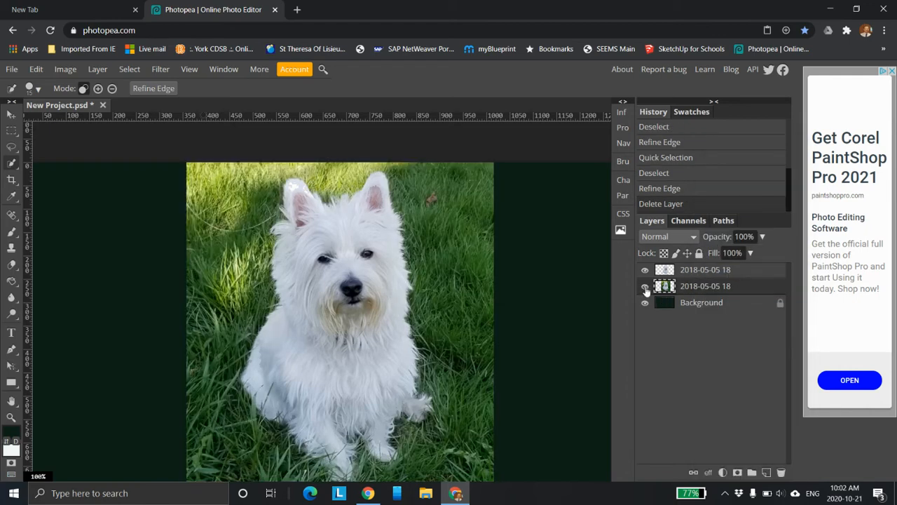
pyautogui.click(645, 286)
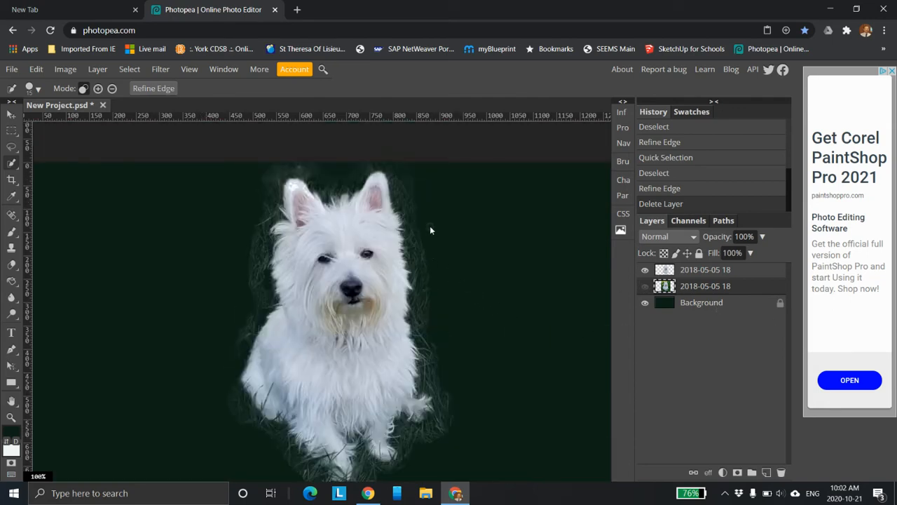
pyautogui.scroll(-3)
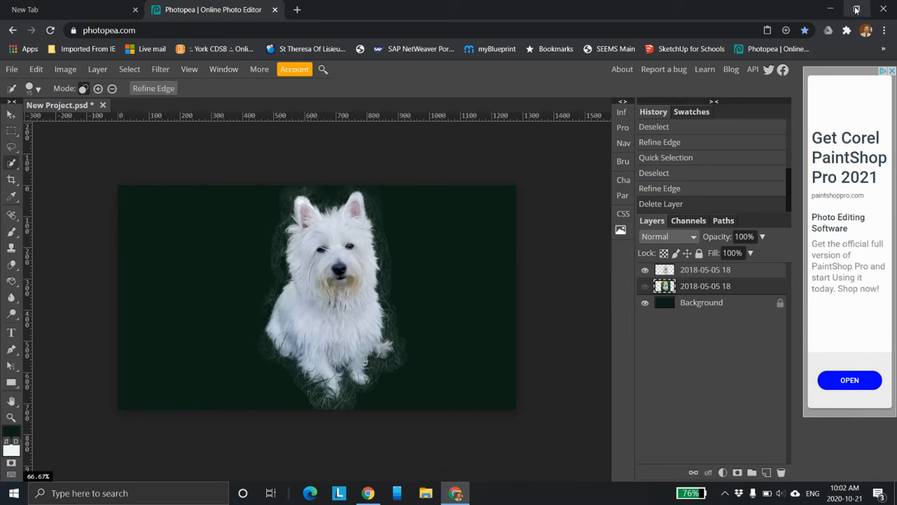
# Search Google for 'pexel' in the new tab and open Free stock photos · Pexels.
pyautogui.click(70, 9)
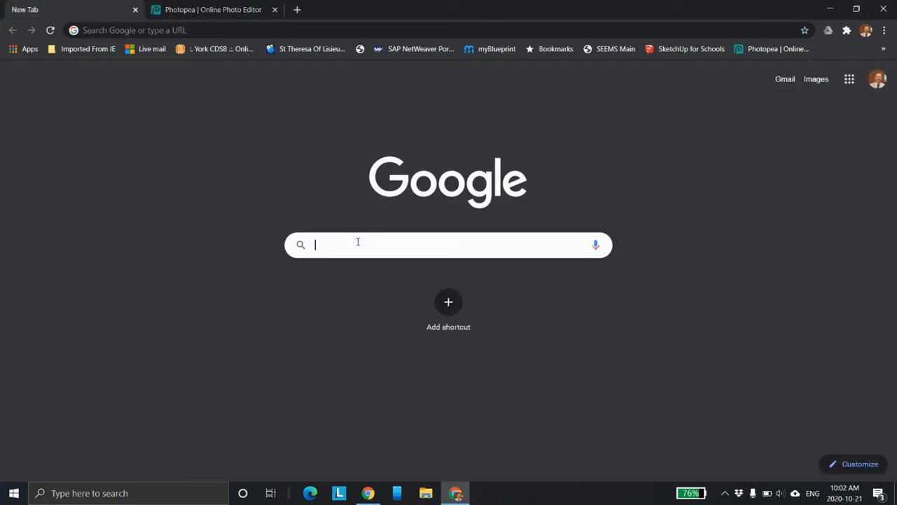
pyautogui.write('pesel')
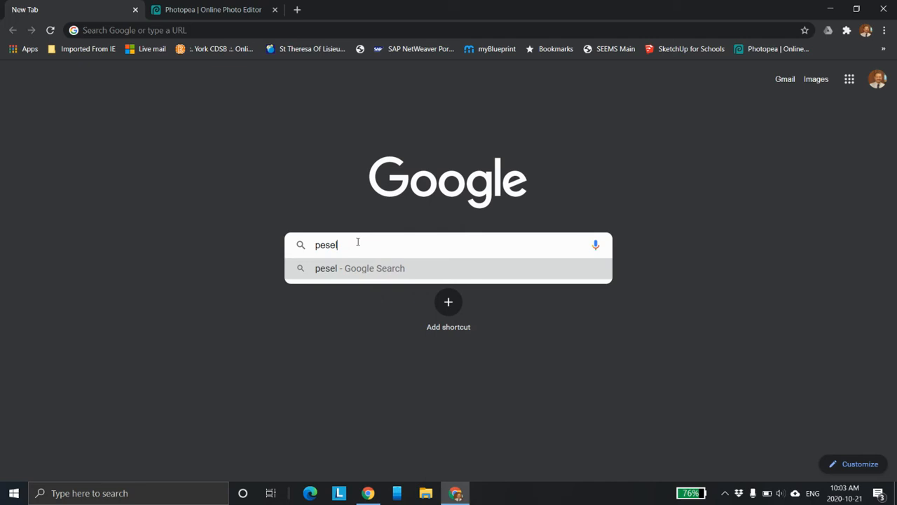
pyautogui.press('Backspace')
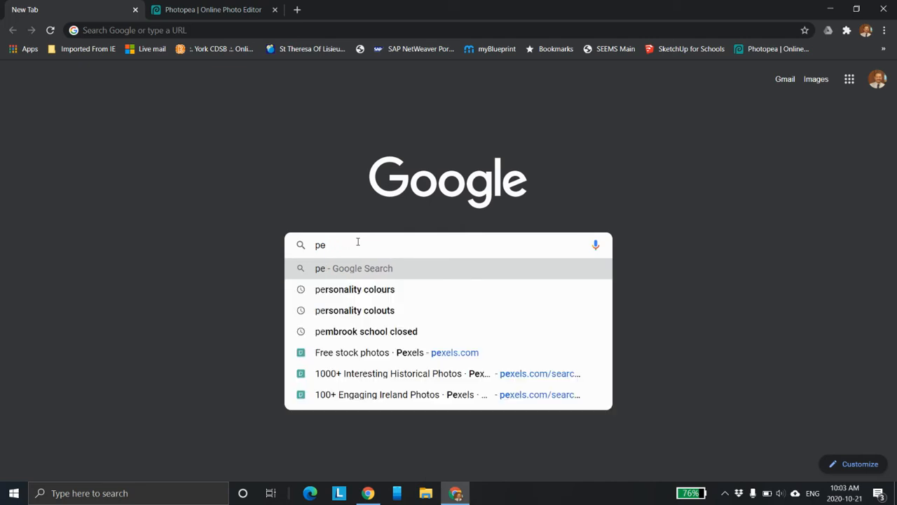
pyautogui.write('x')
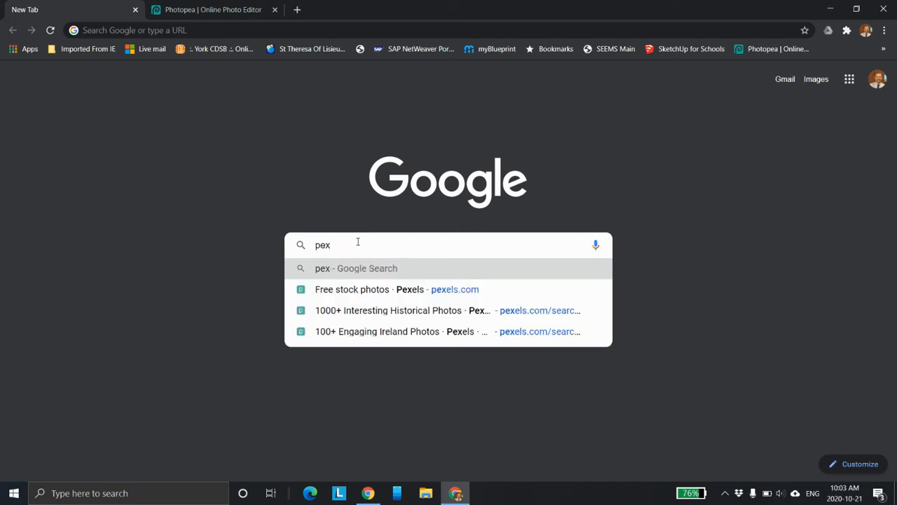
pyautogui.write('el')
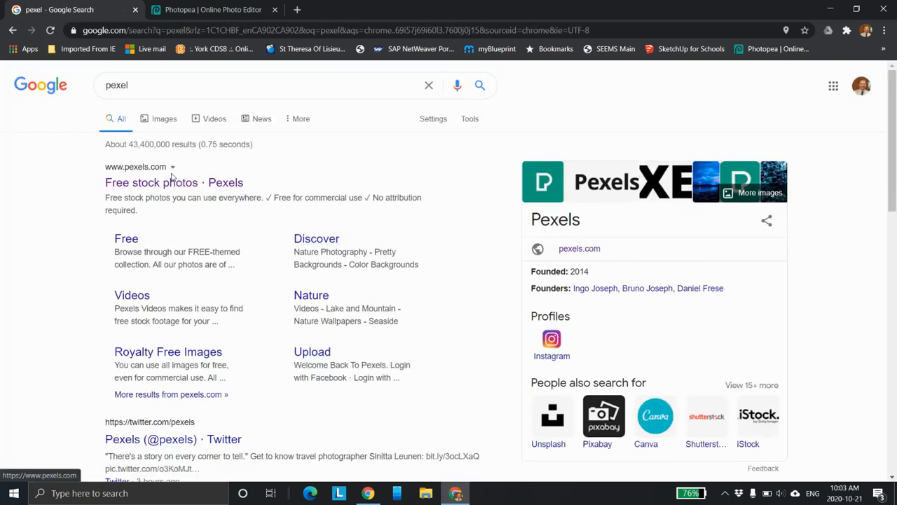
pyautogui.click(151, 182)
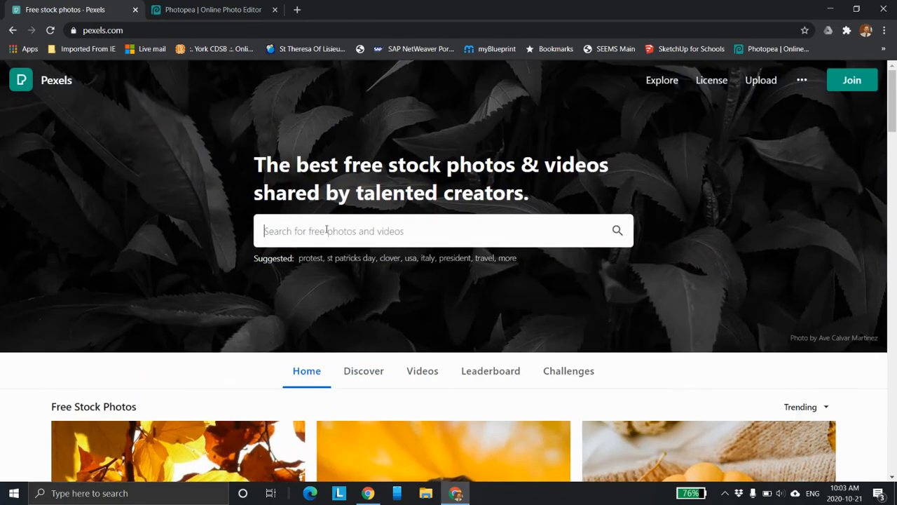
# Search Pexels for 'moon landing' and save the Apollo 15 flag photo to the desktop.
pyautogui.write('moon')
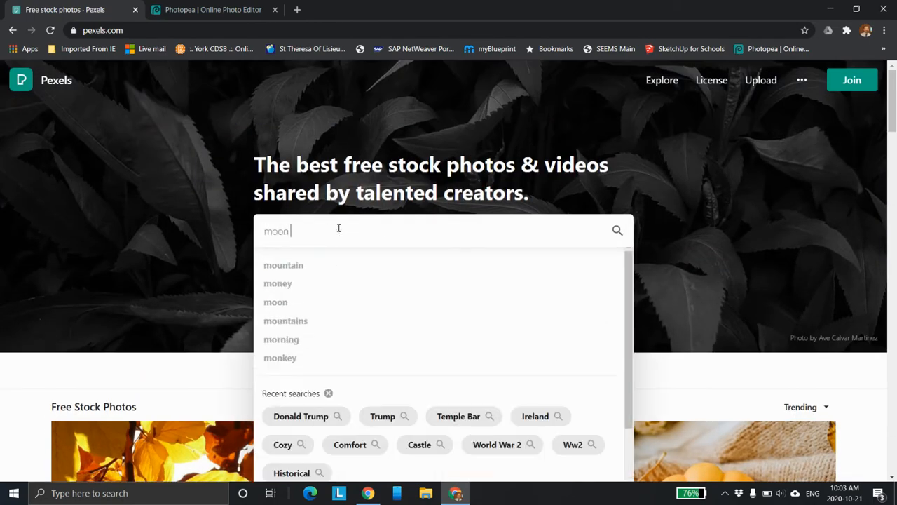
pyautogui.write('landing')
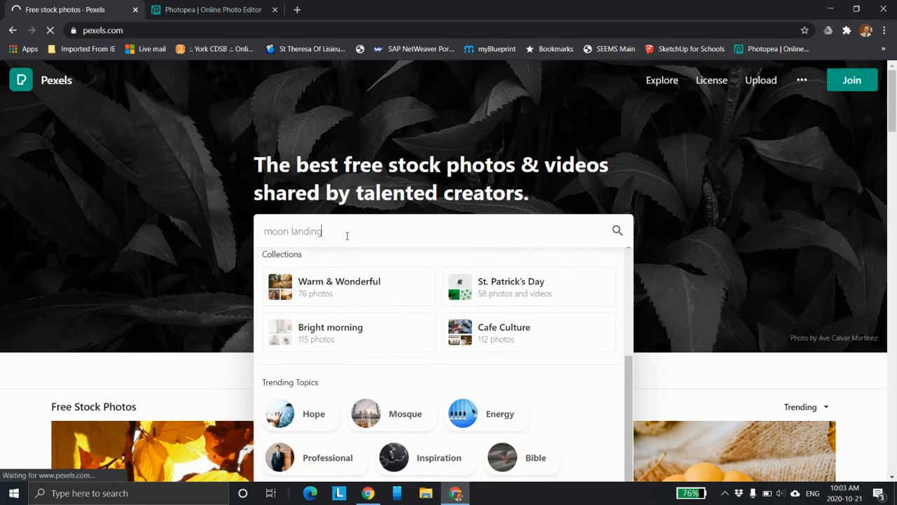
pyautogui.click(617, 230)
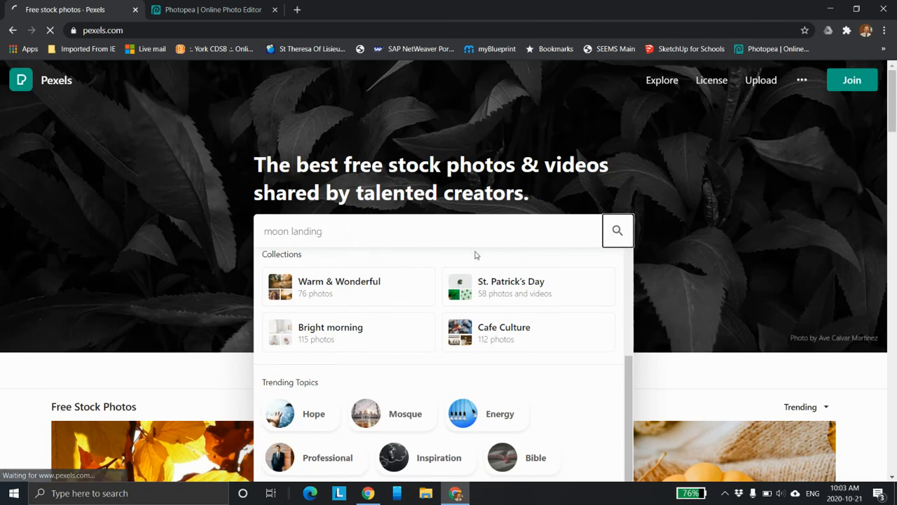
pyautogui.click(617, 231)
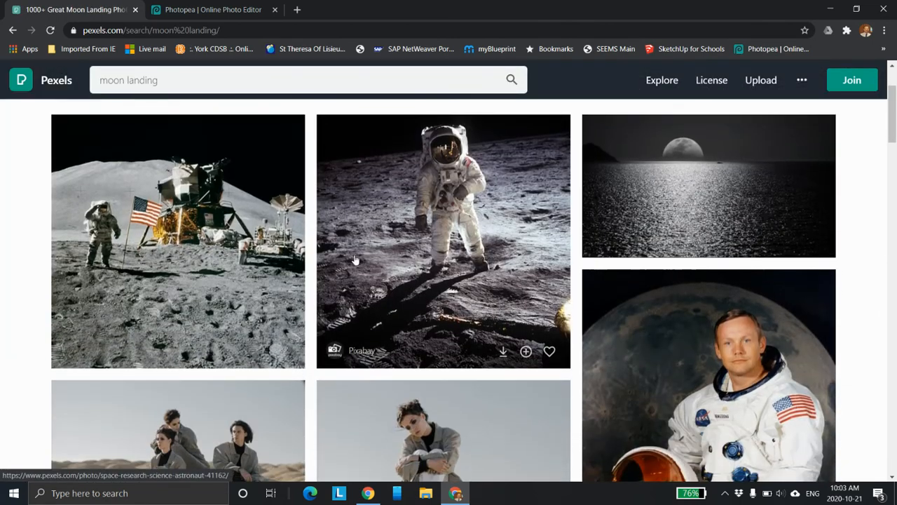
pyautogui.rightClick(178, 241)
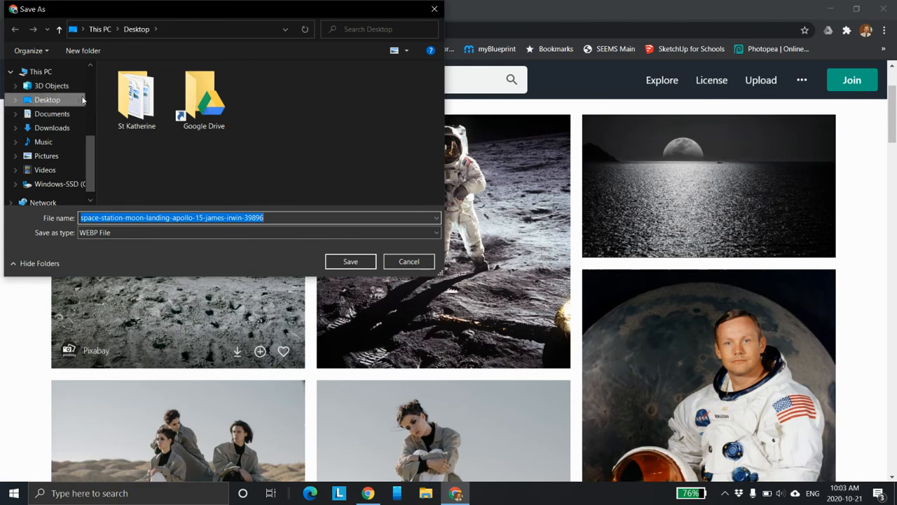
pyautogui.click(350, 260)
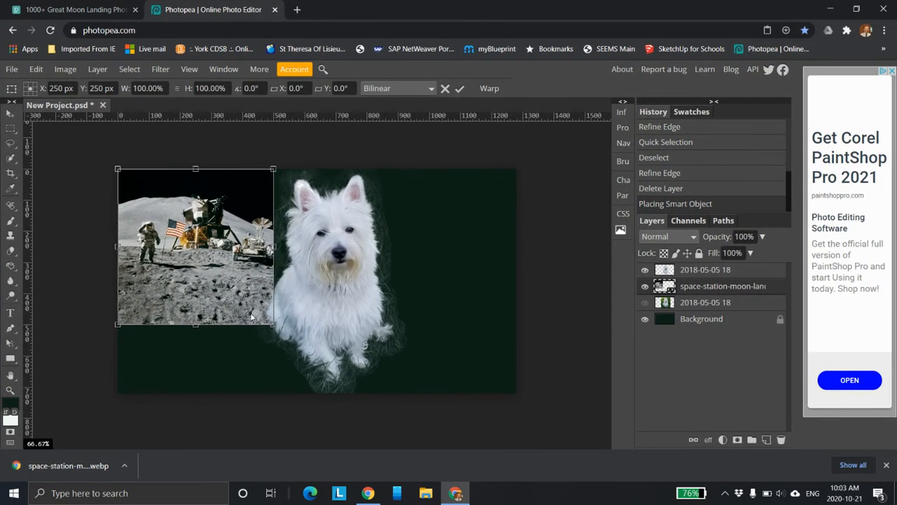
# Try enlarging, moving and shrinking the placed moon photo, ending at its original size.
pyautogui.moveTo(273, 322); pyautogui.dragTo(394, 444)
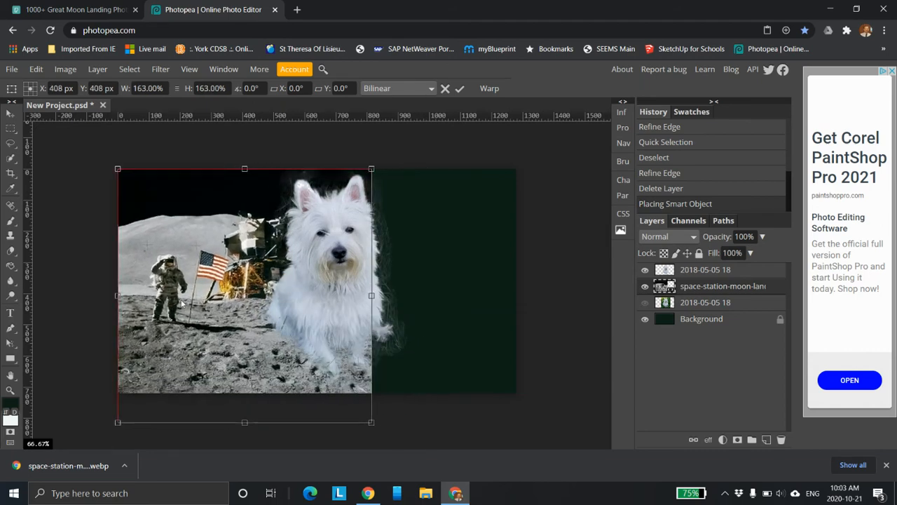
pyautogui.moveTo(245, 295); pyautogui.dragTo(317, 287)
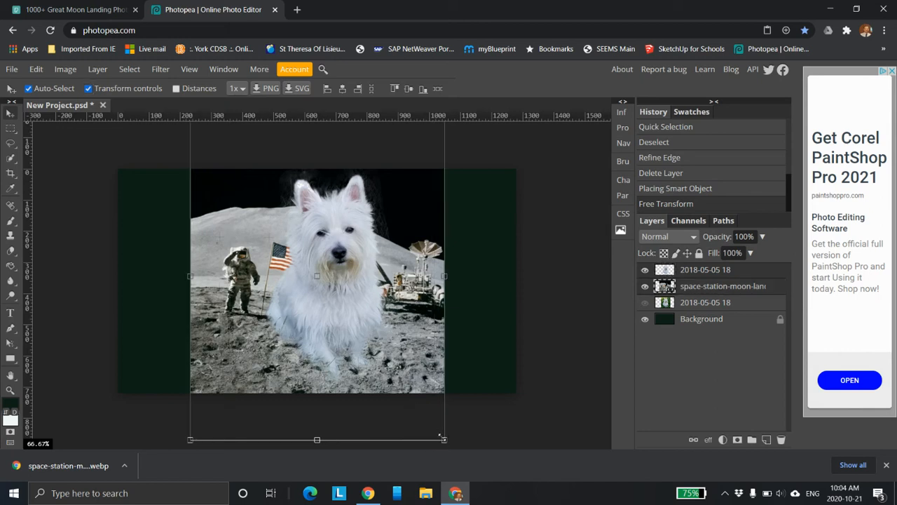
pyautogui.moveTo(444, 438); pyautogui.dragTo(348, 316)
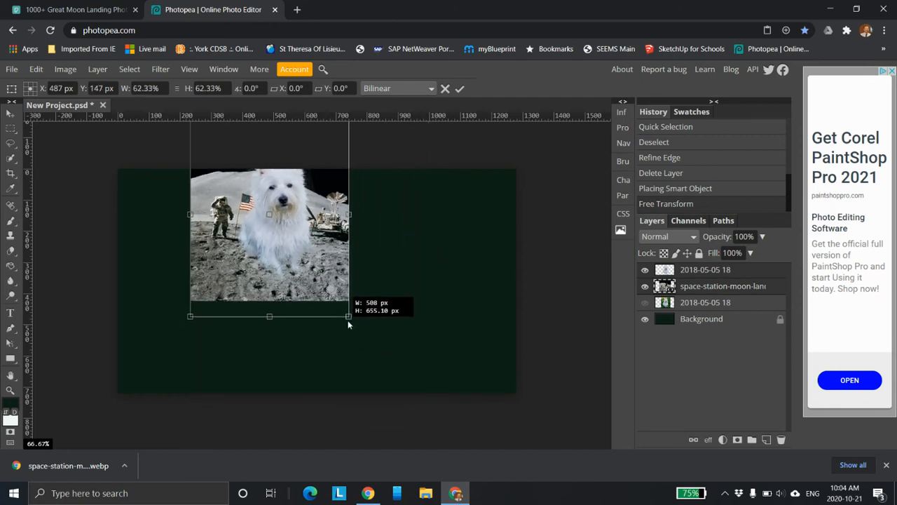
pyautogui.moveTo(349, 314); pyautogui.dragTo(345, 312)
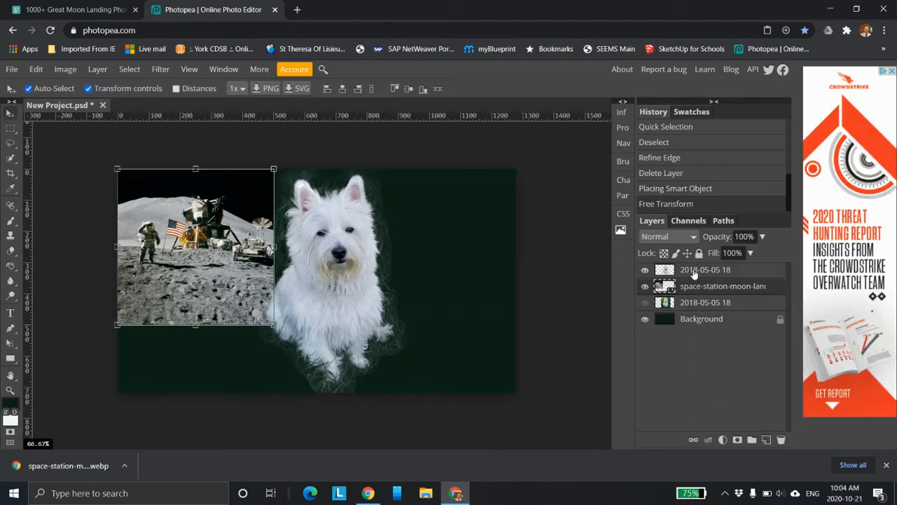
# Enlarge the moon landing photo to fill the canvas height and centre it.
pyautogui.click(706, 269)
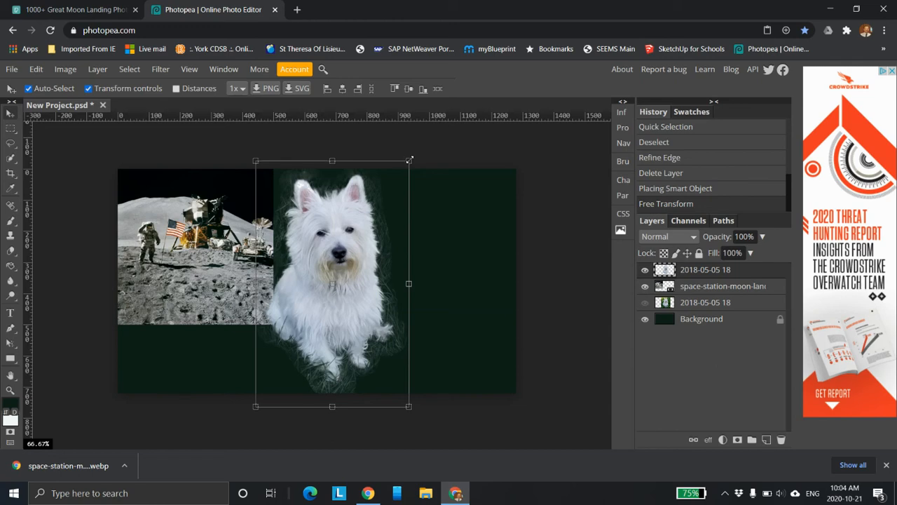
pyautogui.click(723, 286)
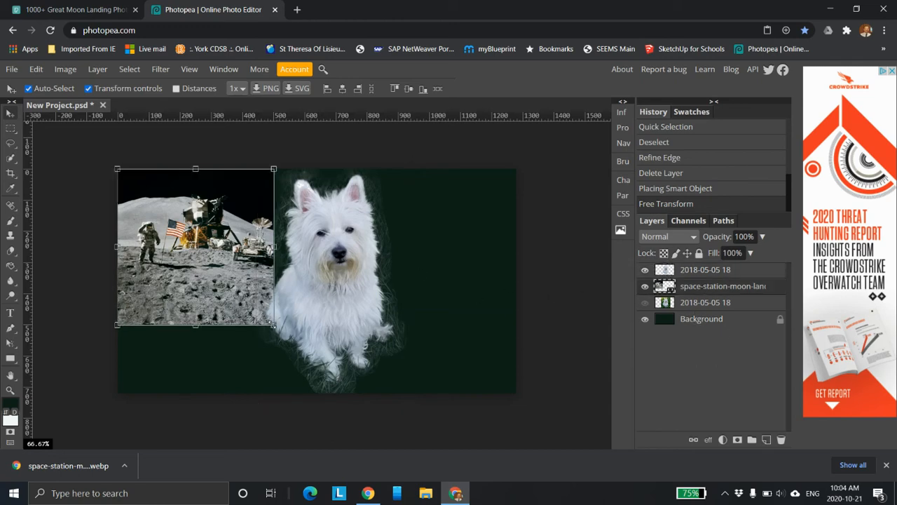
pyautogui.moveTo(274, 323); pyautogui.dragTo(342, 393)
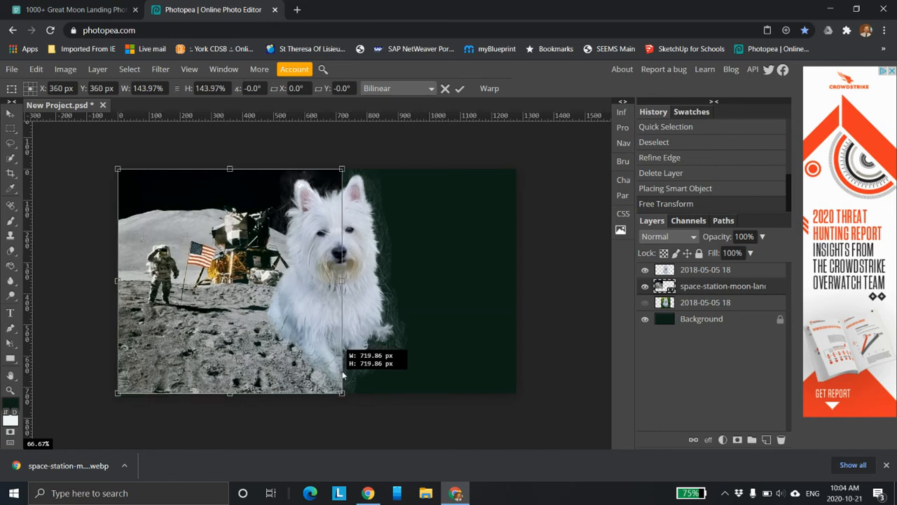
pyautogui.moveTo(230, 281); pyautogui.dragTo(323, 287)
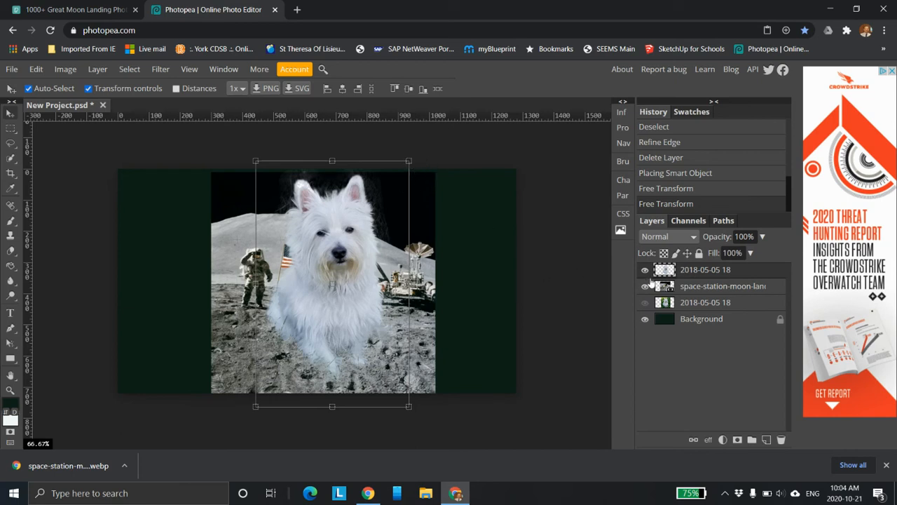
# Shrink the terrier cutout and set it on the lunar ground near the bottom.
pyautogui.click(645, 286)
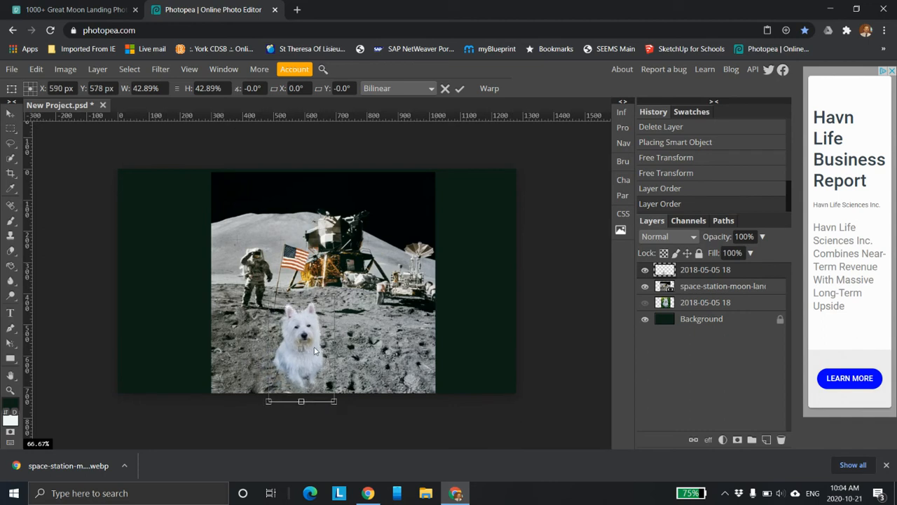
pyautogui.moveTo(315, 344); pyautogui.dragTo(277, 376)
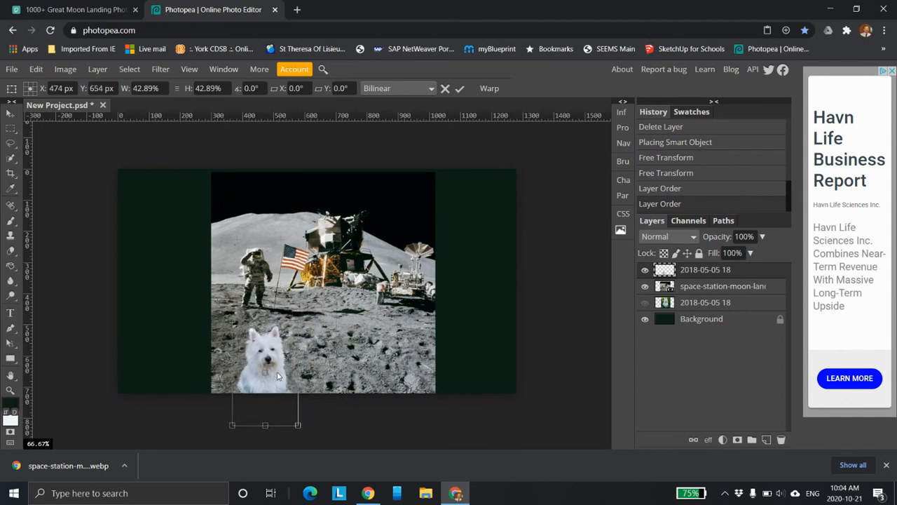
pyautogui.moveTo(265, 372); pyautogui.dragTo(288, 368)
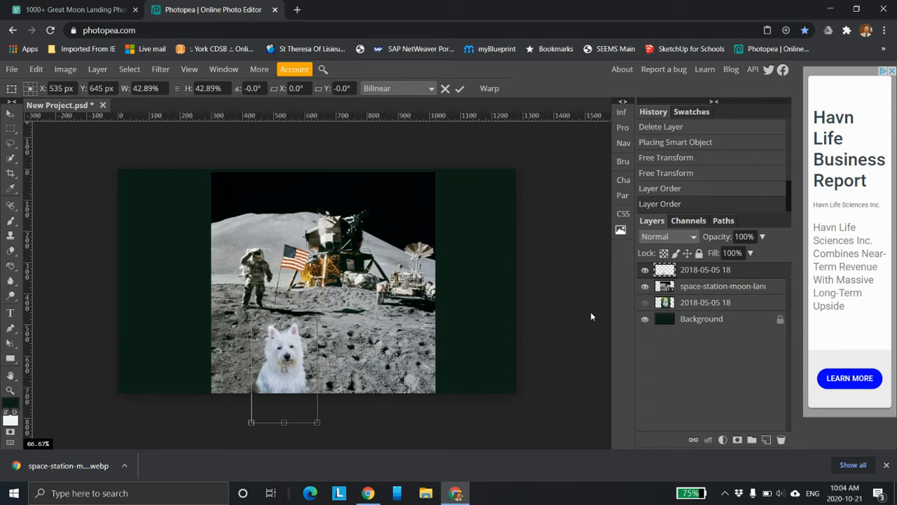
pyautogui.moveTo(722, 295)
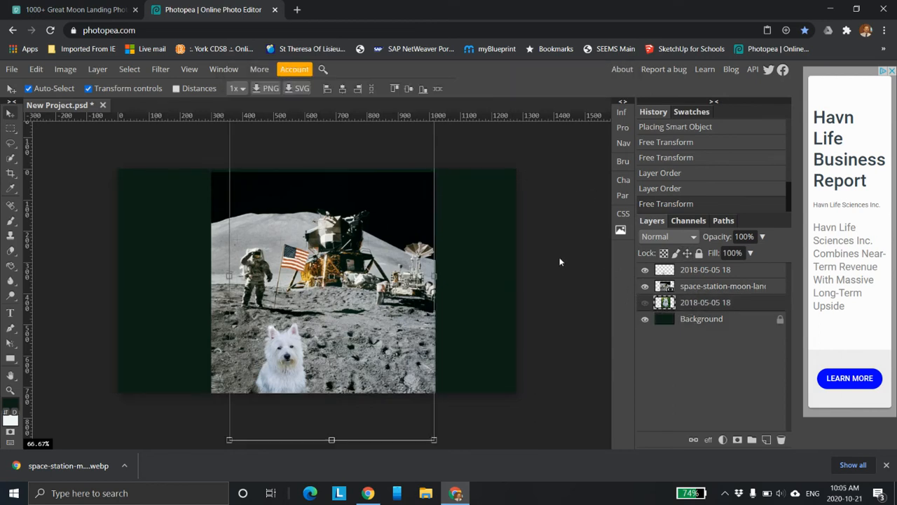
pyautogui.moveTo(530, 310)
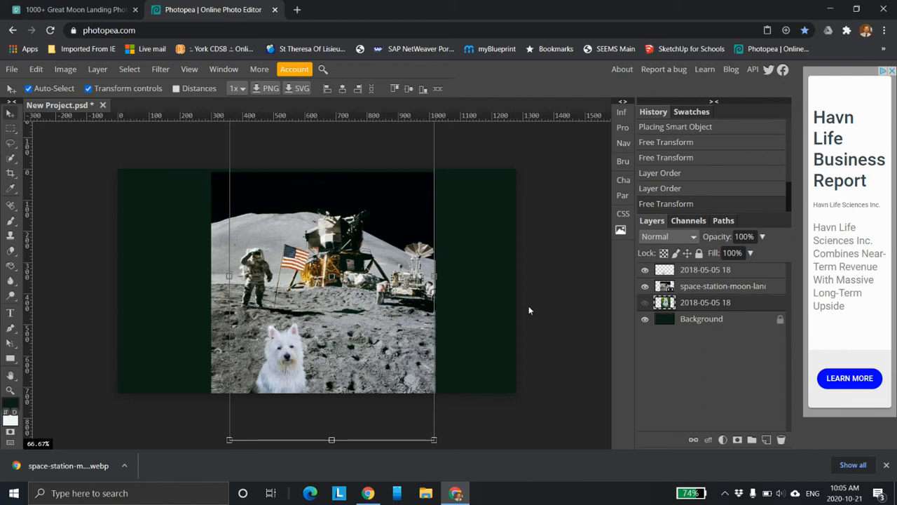
pyautogui.click(701, 318)
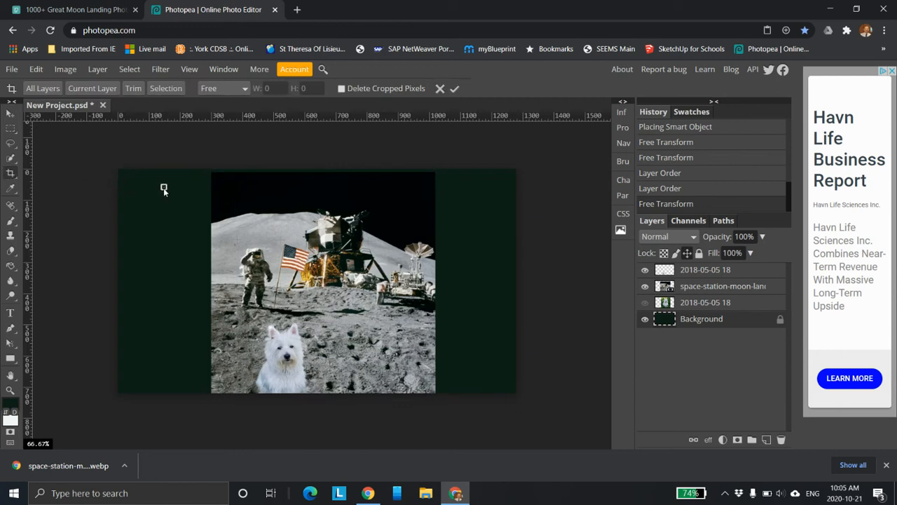
# Draw a crop box, align its left and right edges to the moon photo, and commit.
pyautogui.moveTo(164, 189); pyautogui.dragTo(295, 309)
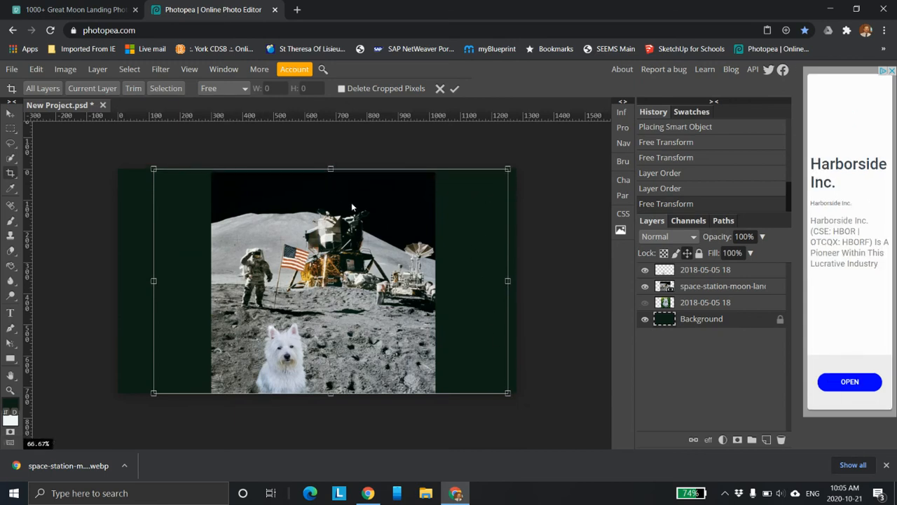
pyautogui.moveTo(508, 280); pyautogui.dragTo(447, 280)
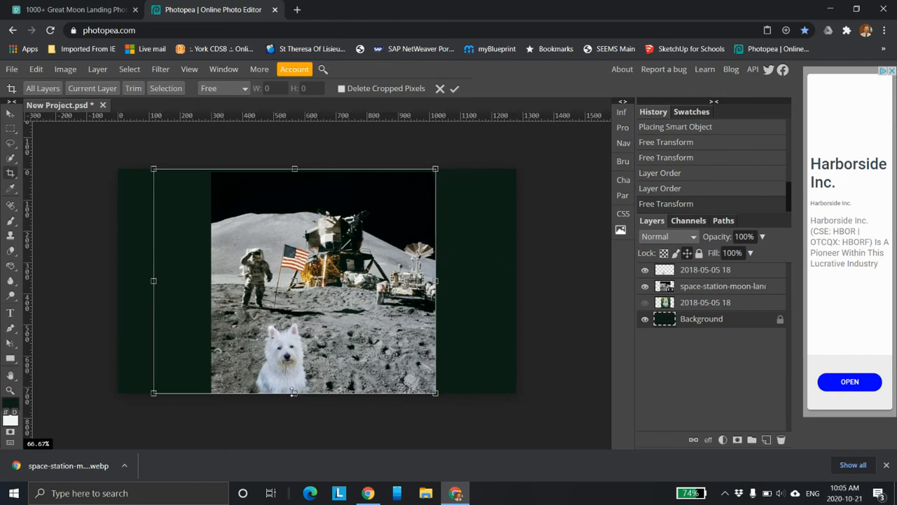
pyautogui.moveTo(173, 343)
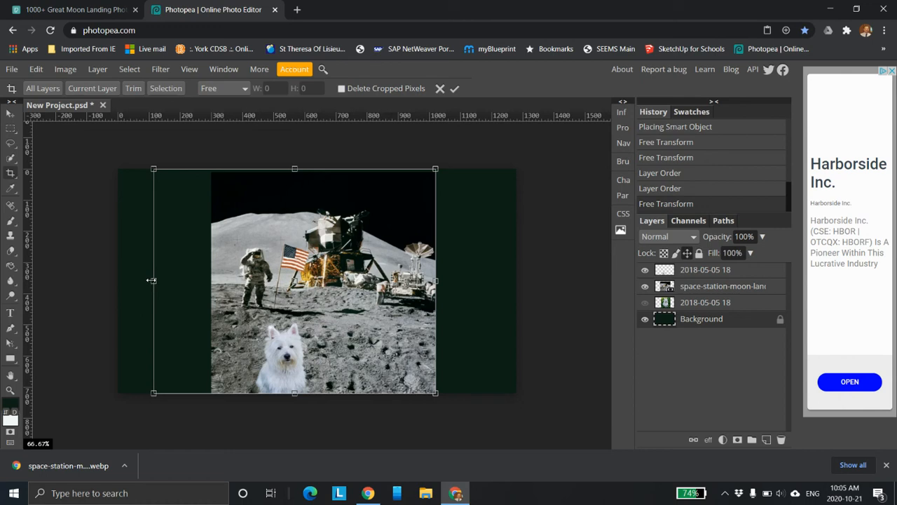
pyautogui.moveTo(154, 281); pyautogui.dragTo(212, 281)
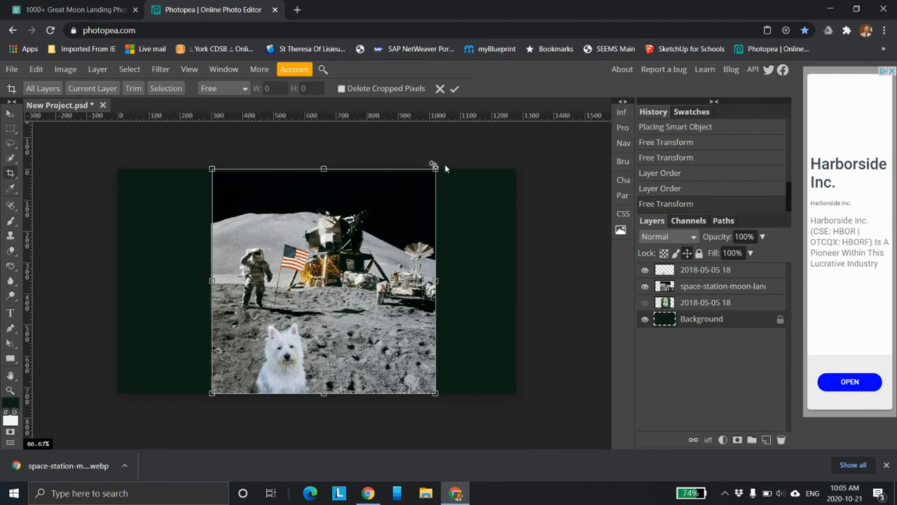
pyautogui.click(454, 89)
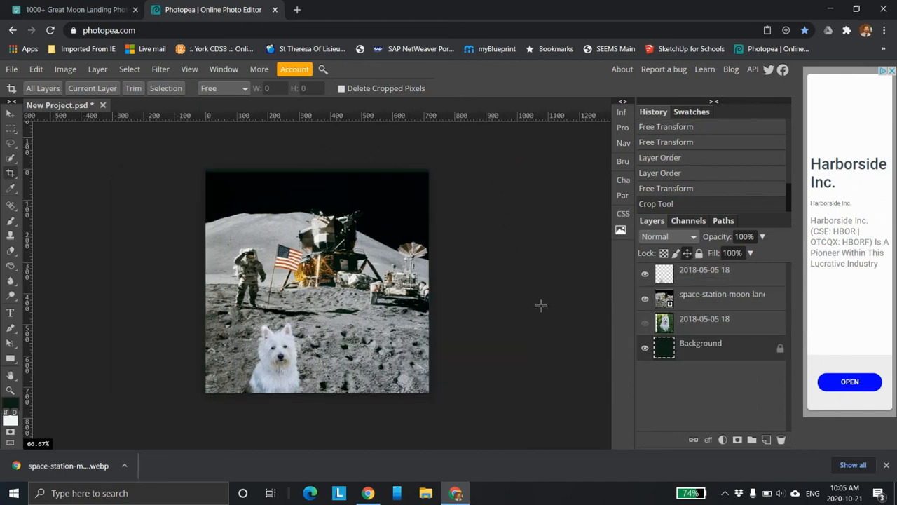
pyautogui.moveTo(713, 278)
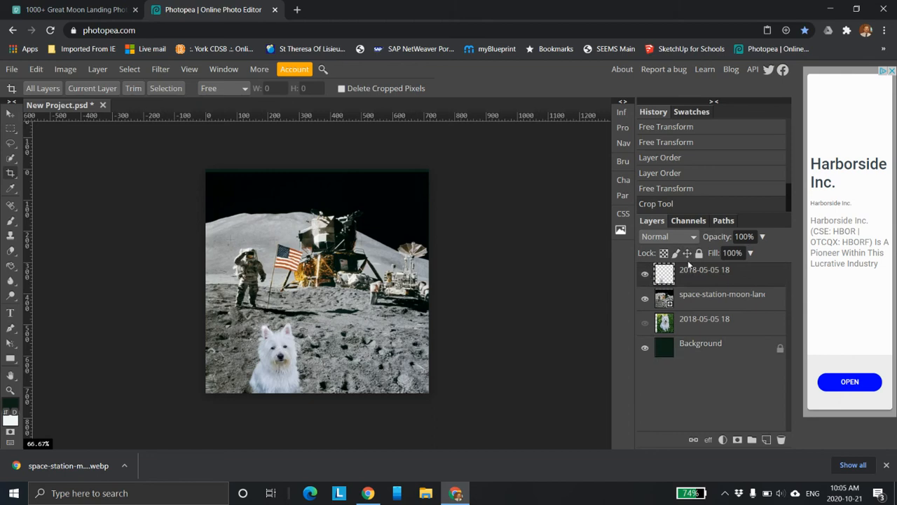
pyautogui.moveTo(691, 274)
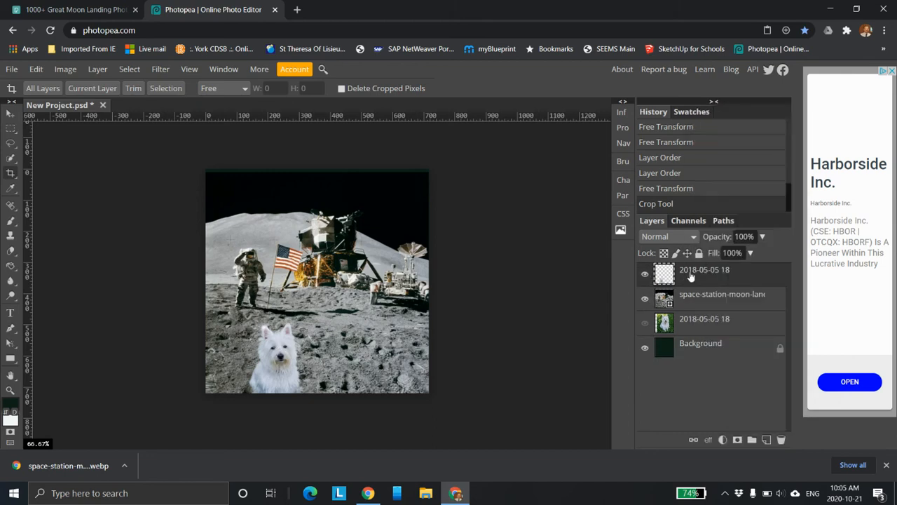
pyautogui.moveTo(678, 279)
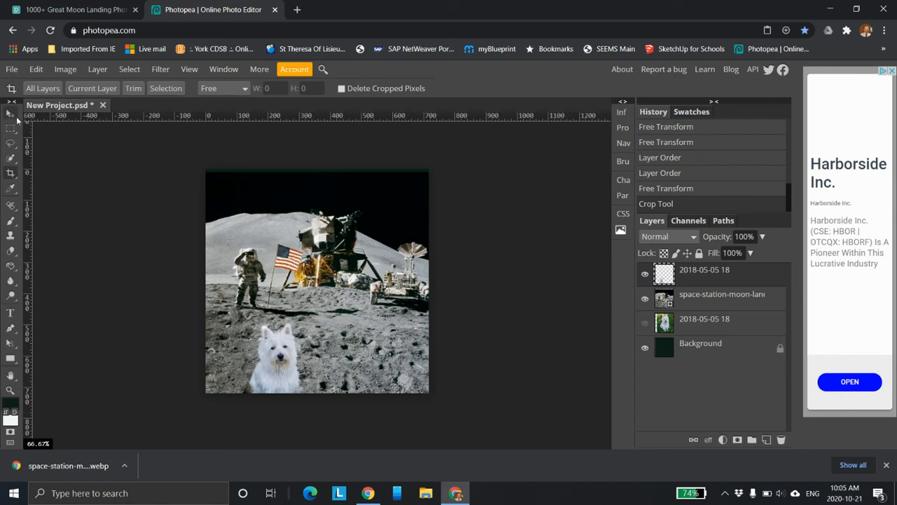
# Nudge the terrier further left with the Move tool, then bring up the File menu for exporting.
pyautogui.click(10, 126)
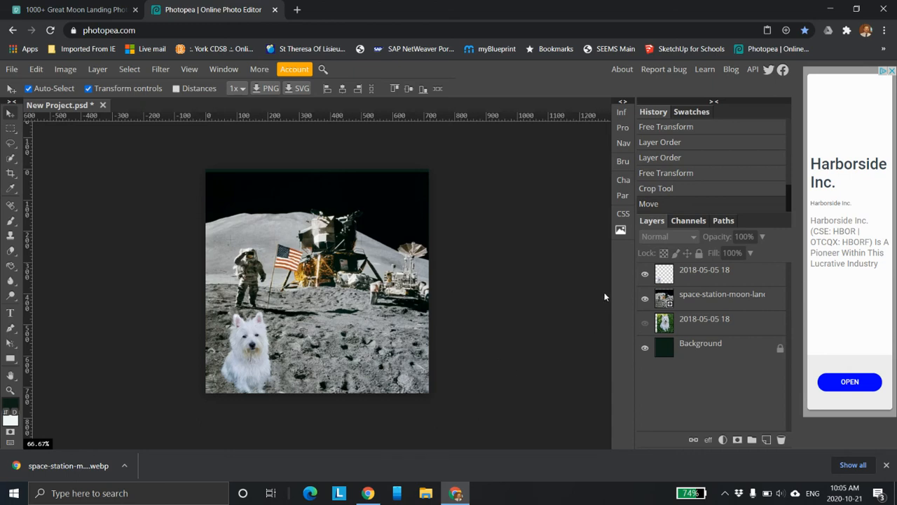
pyautogui.moveTo(96, 110)
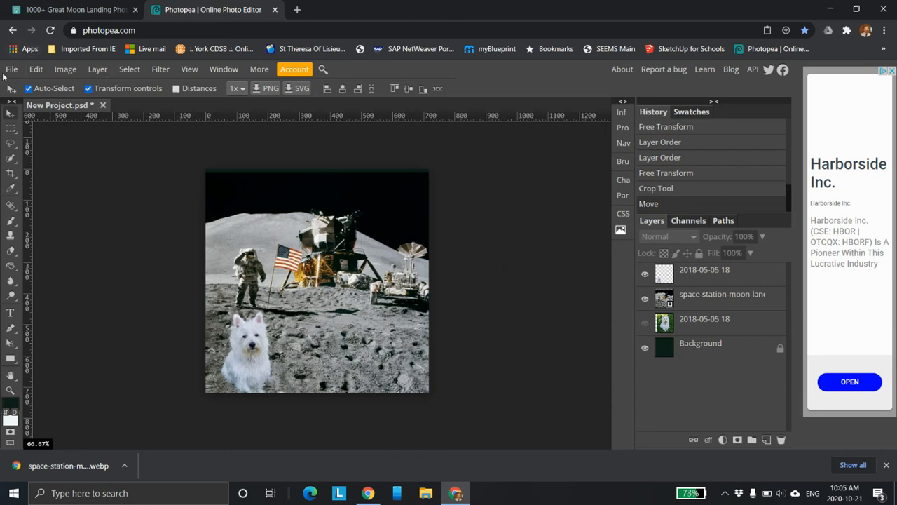
pyautogui.click(11, 68)
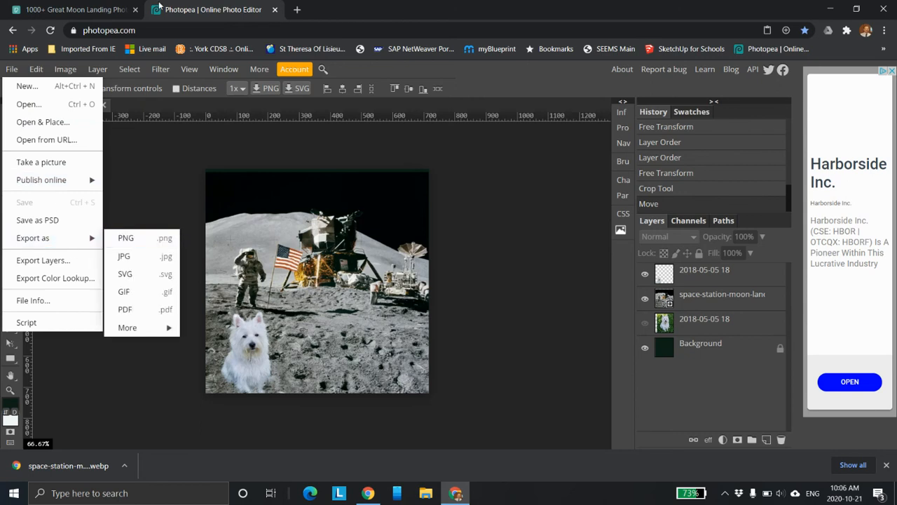
pyautogui.click(541, 289)
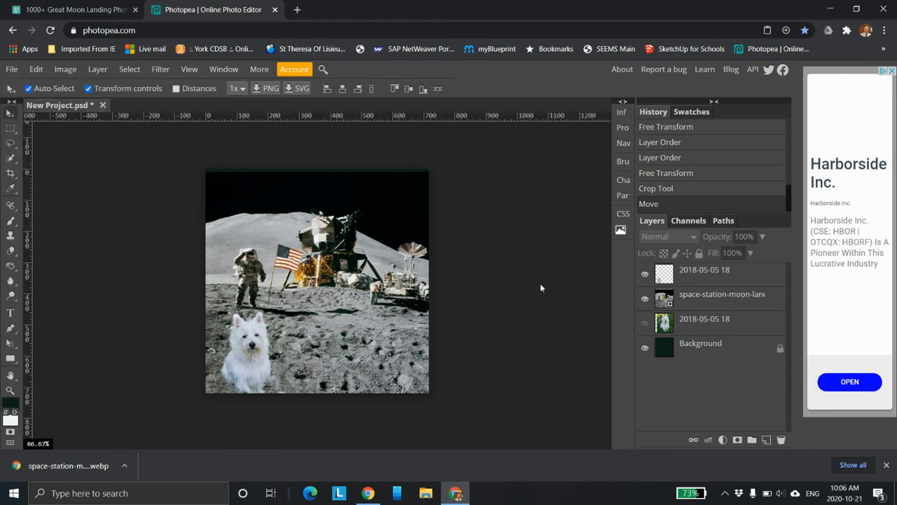
pyautogui.moveTo(372, 317)
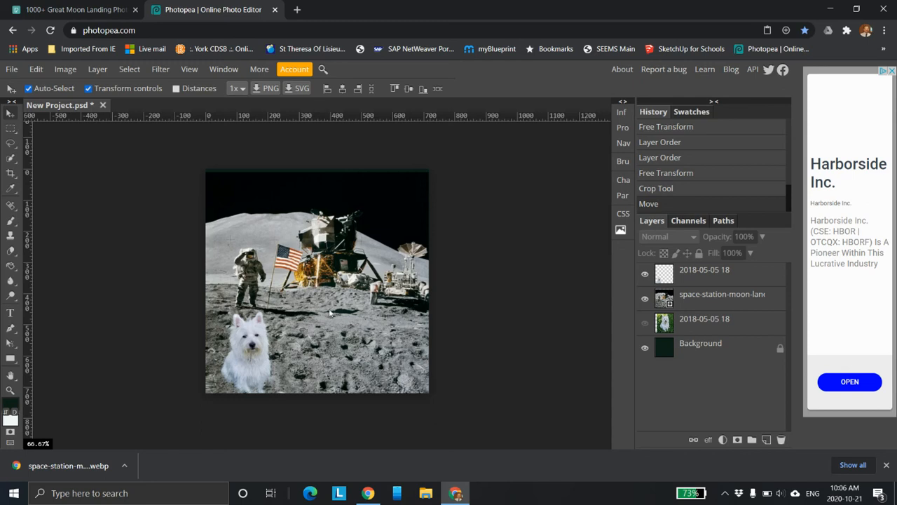
pyautogui.moveTo(270, 348)
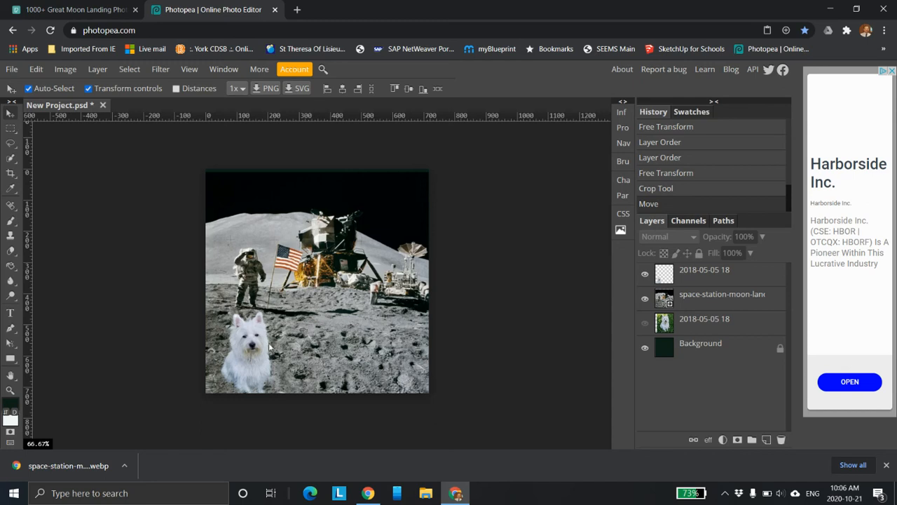
pyautogui.moveTo(303, 173)
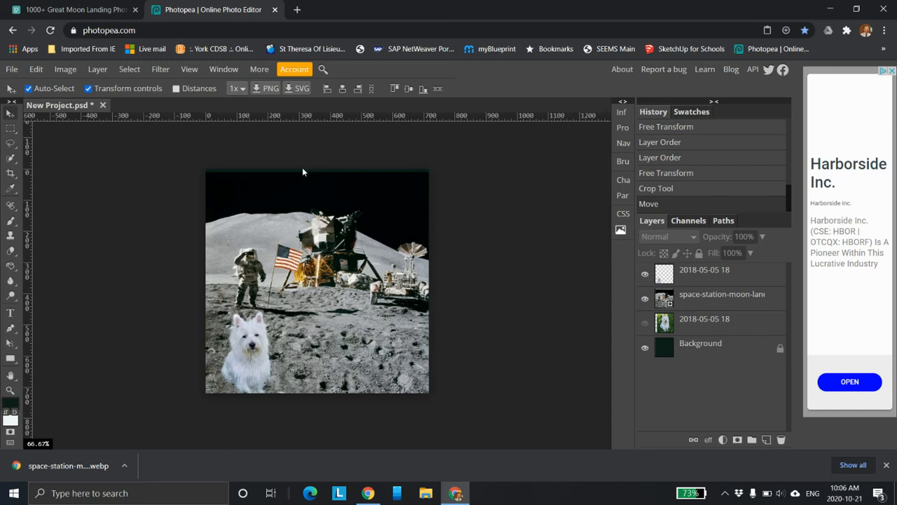